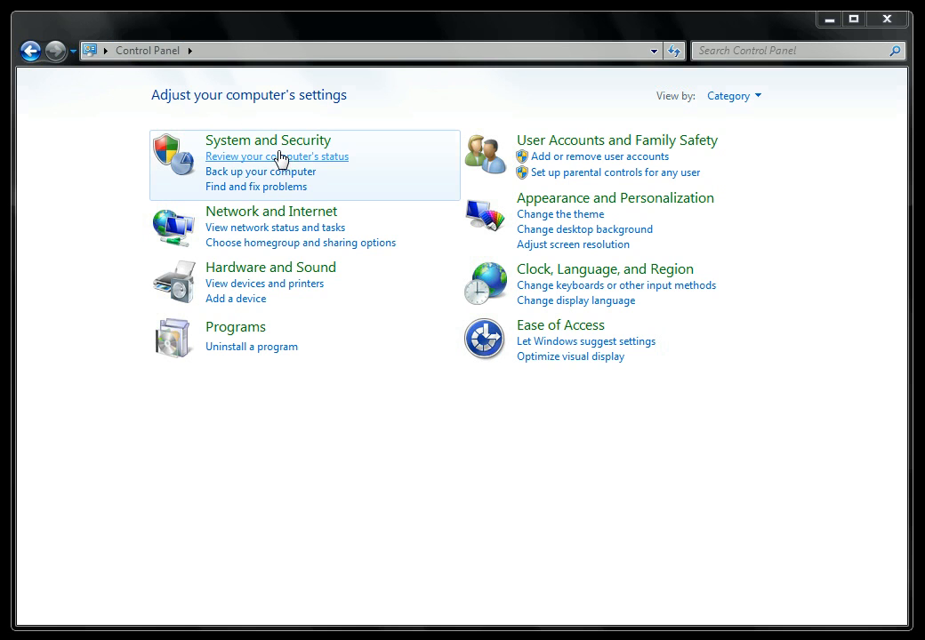
Go through Network and Internet to the Network and Sharing Center
click(270, 210)
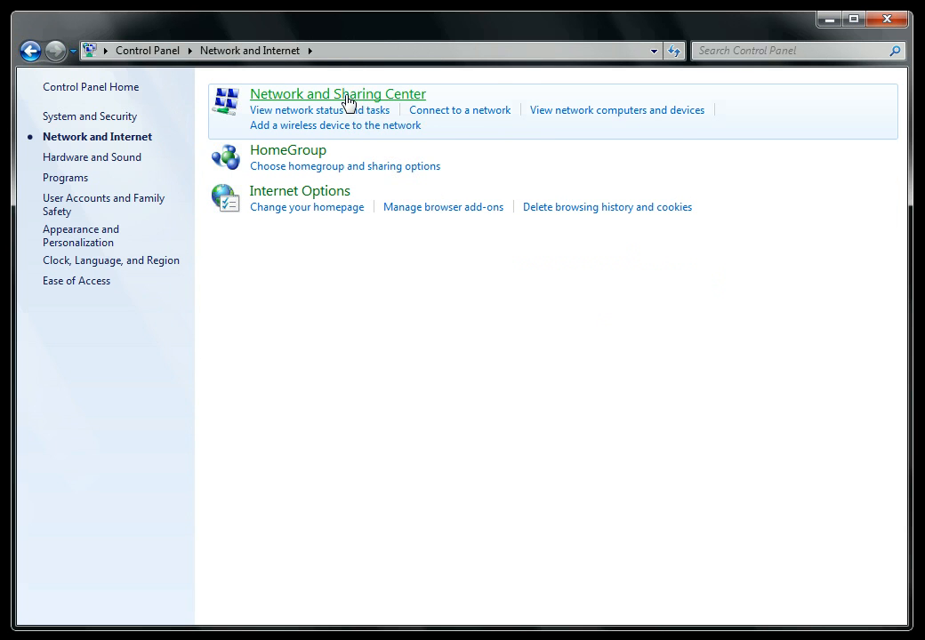
click(338, 93)
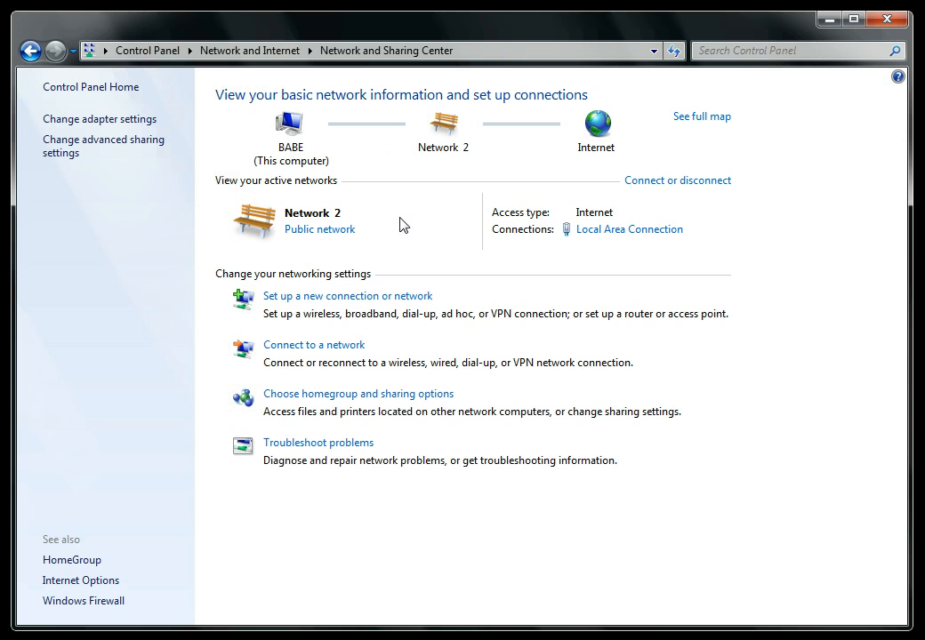
mouse_move(392, 303)
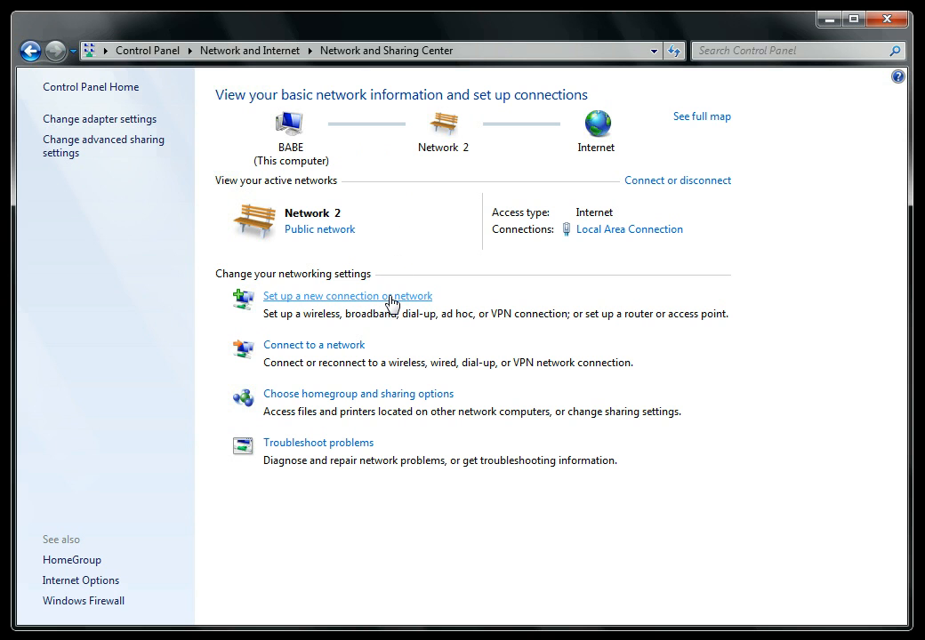
Begin a new workplace connection, keeping 'No, create a new connection'
click(347, 295)
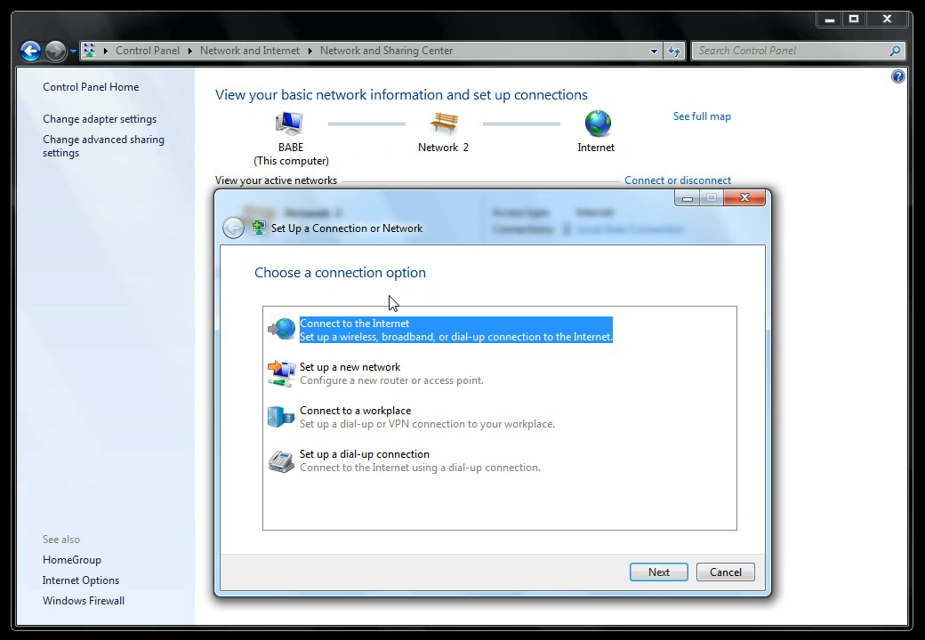
mouse_move(403, 419)
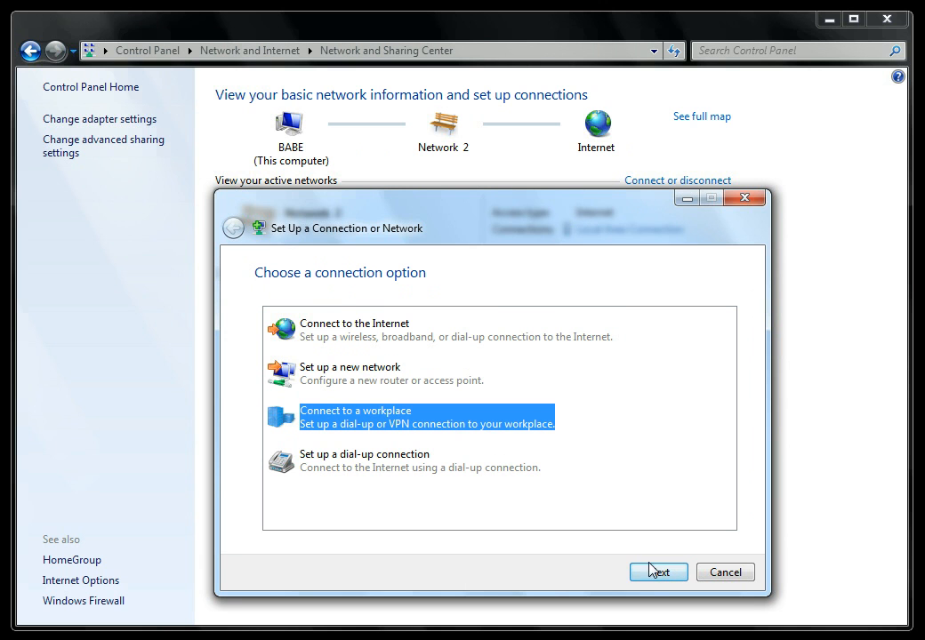
click(658, 573)
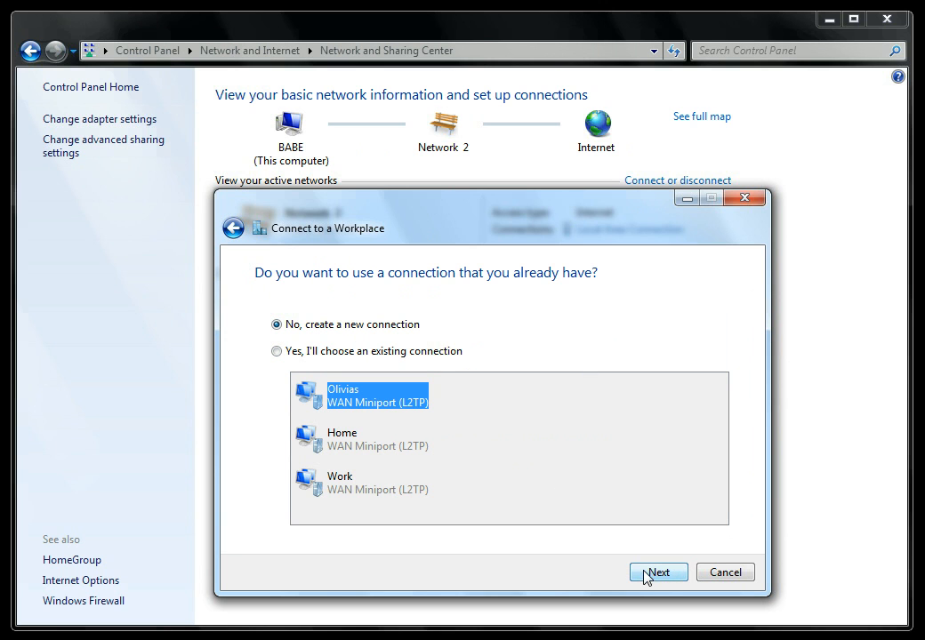
click(658, 573)
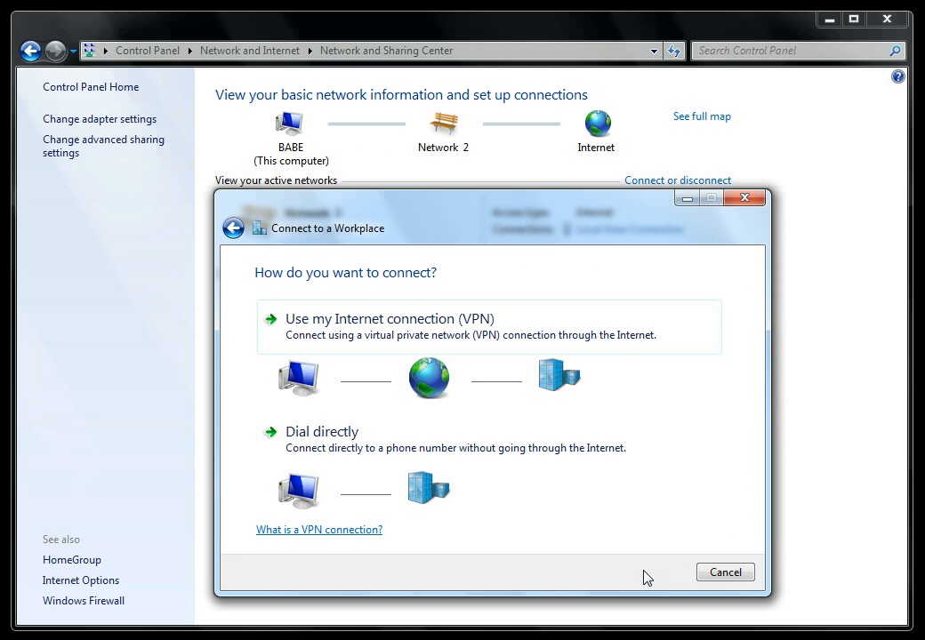
mouse_move(445, 329)
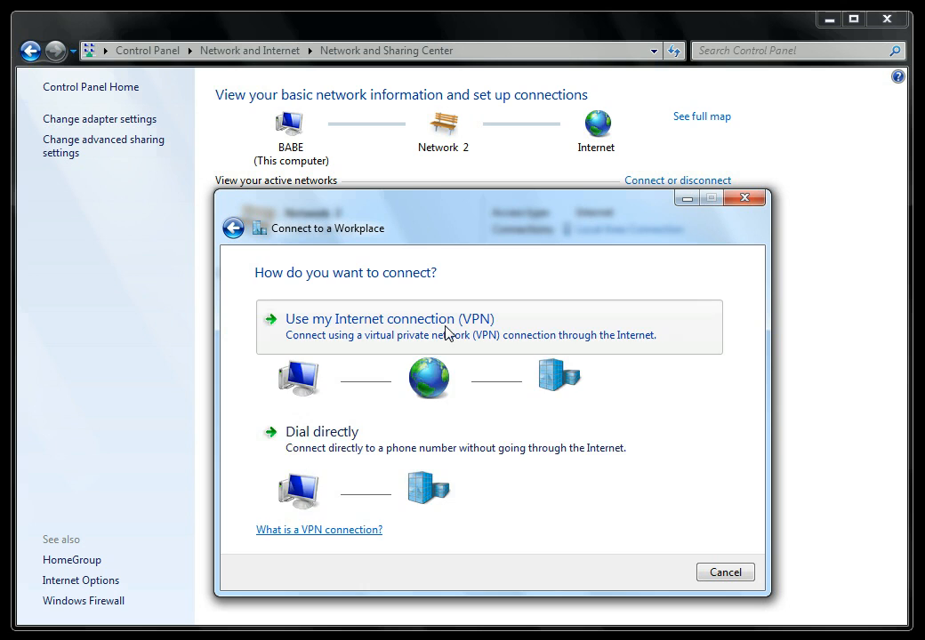
Define a VPN to server.com named Sampl with 'Don't connect now' ticked, and continue
click(390, 318)
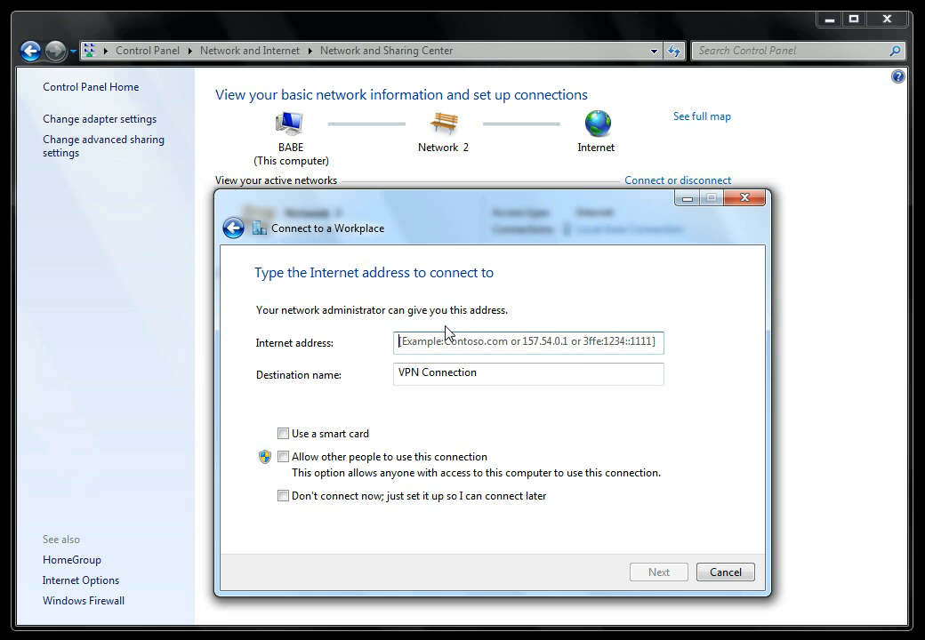
text(server)
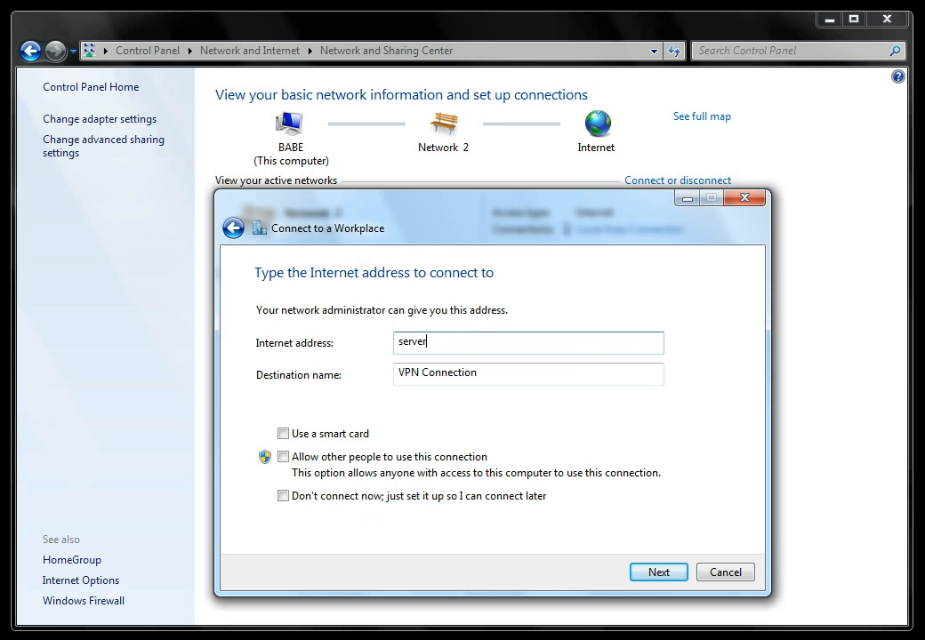
text(.co)
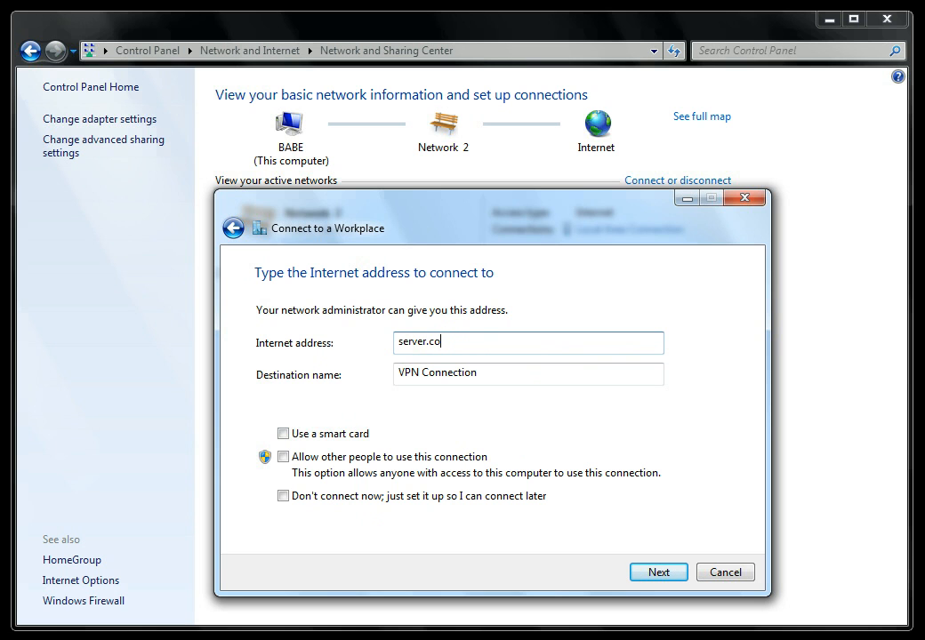
text(m)
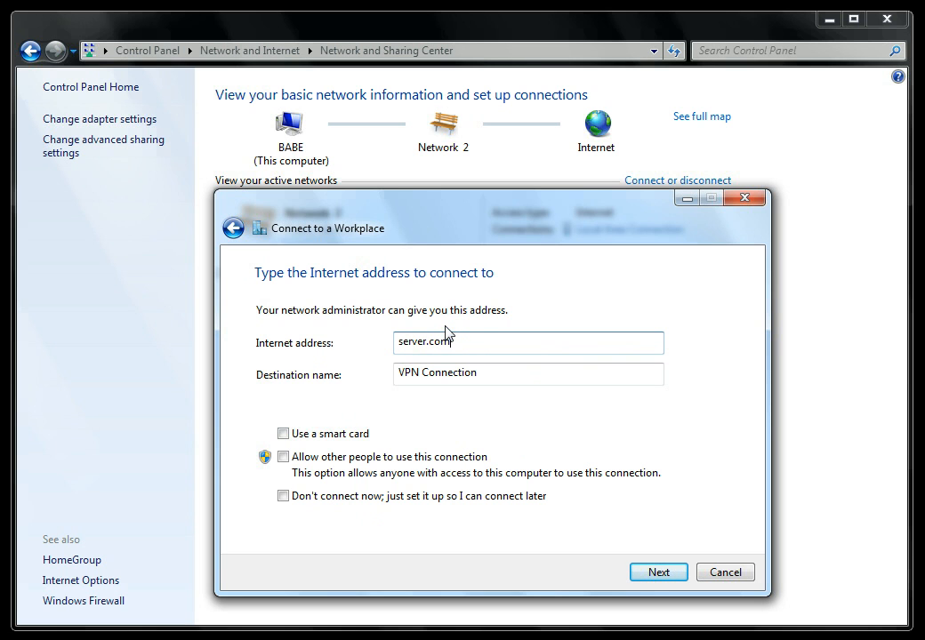
text(Sam)
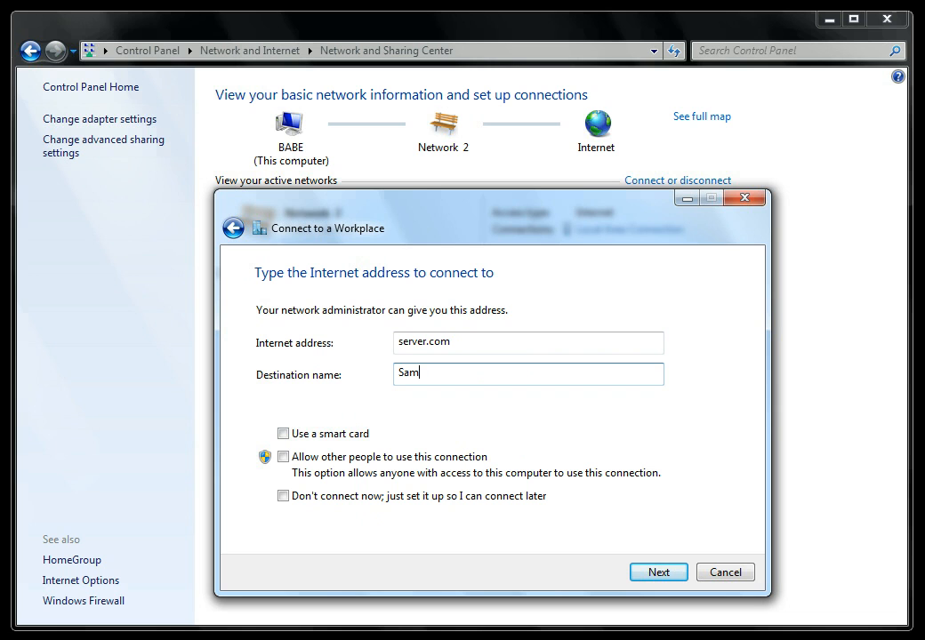
text(pl)
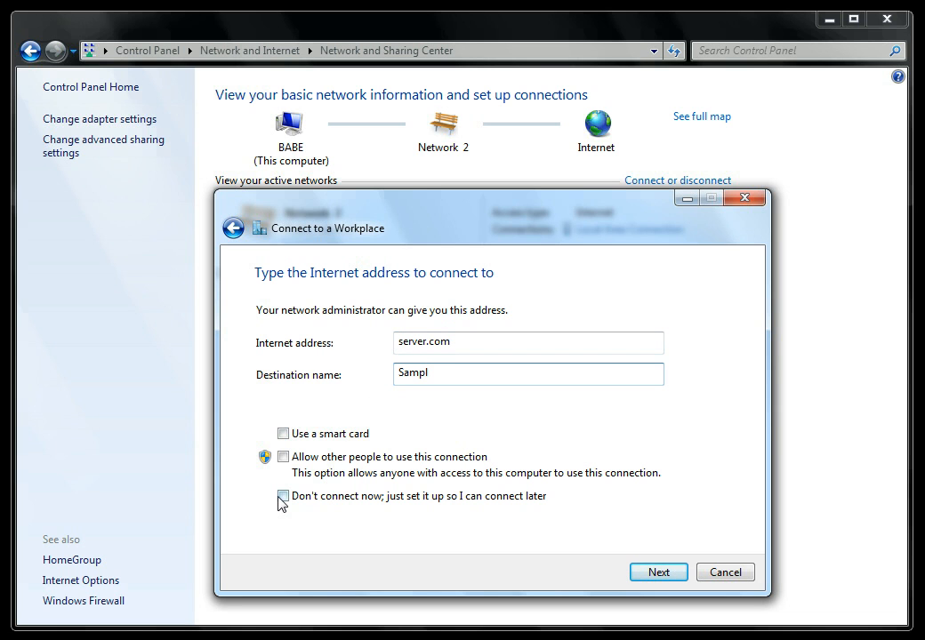
click(285, 497)
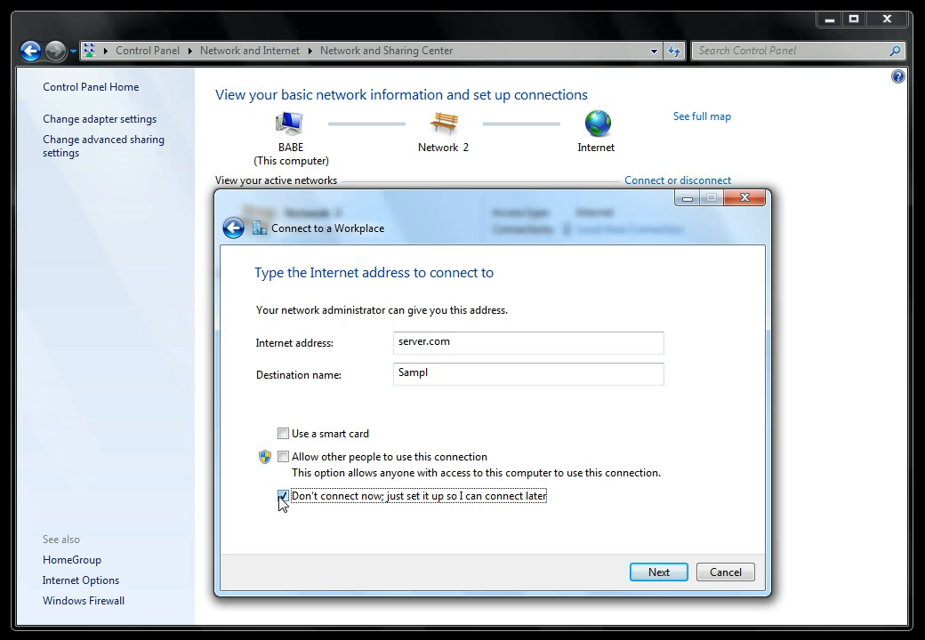
click(658, 573)
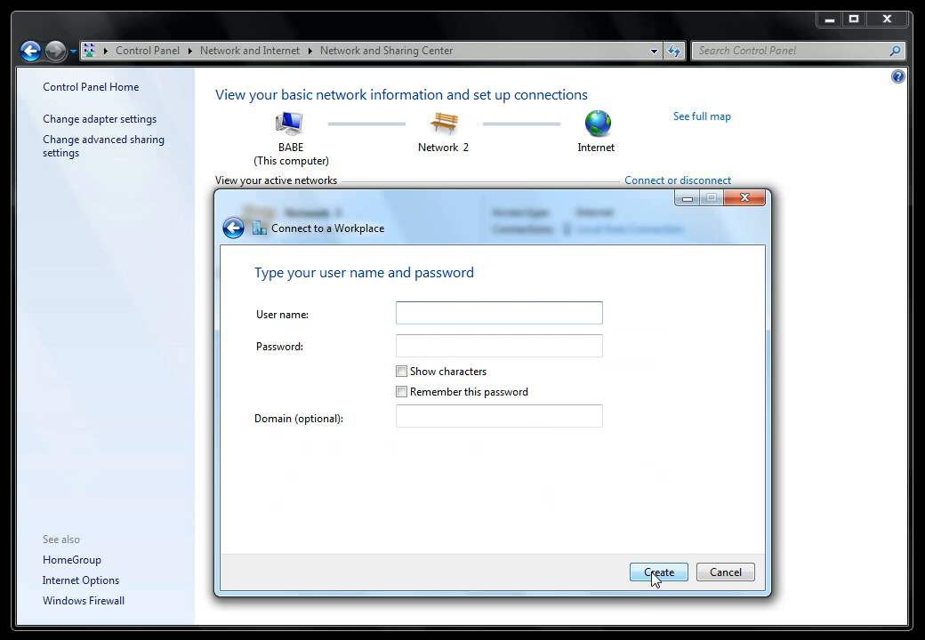
Enter 'assigned user' credentials, show characters, remember the password, and create the connection
text(assig)
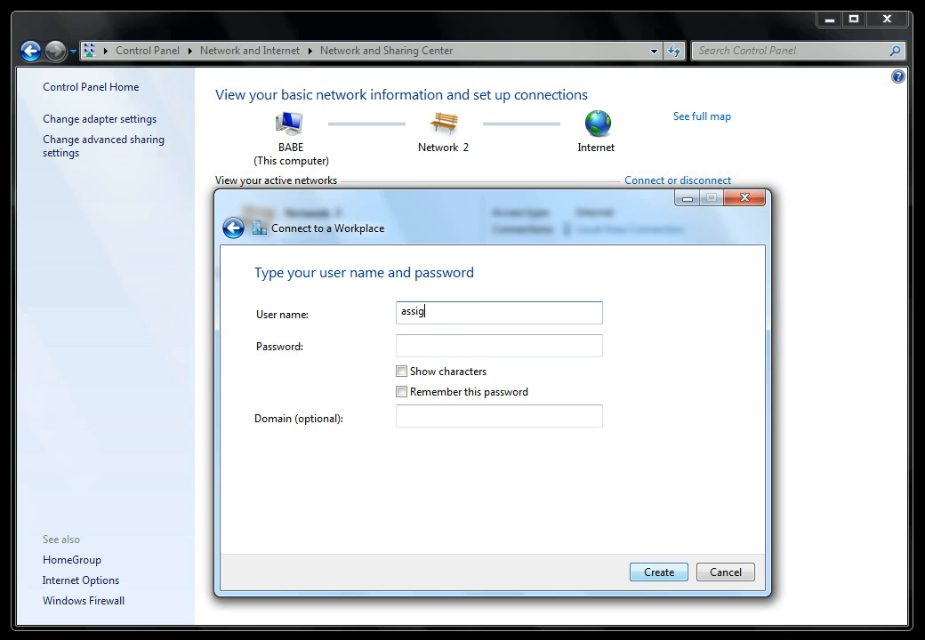
text(ned user)
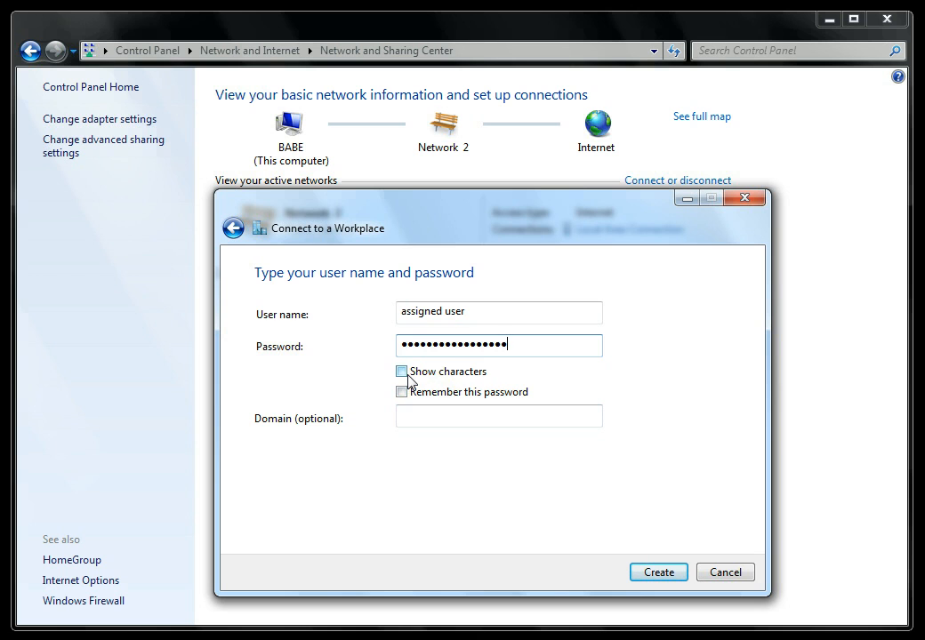
click(402, 372)
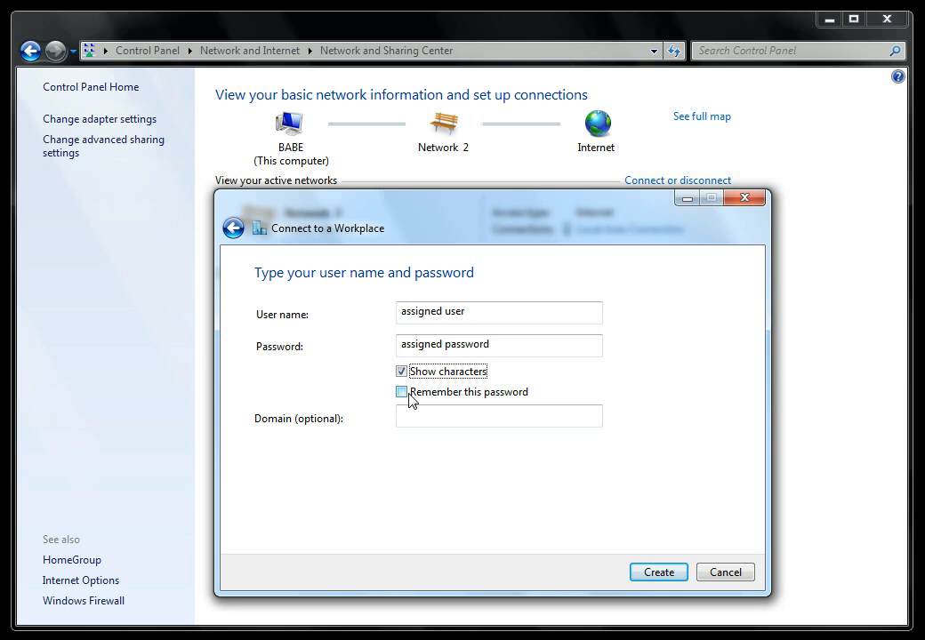
click(402, 393)
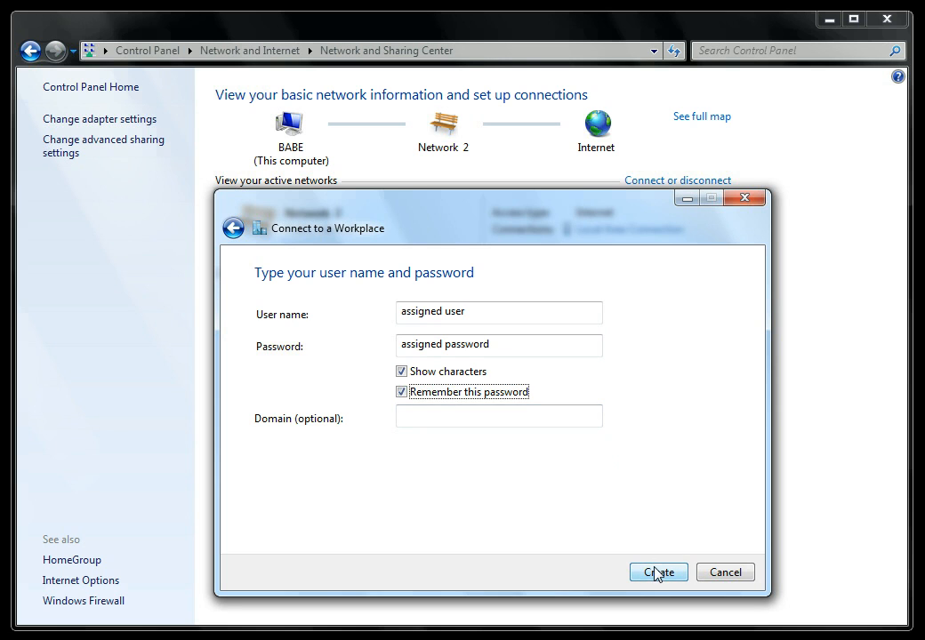
click(659, 573)
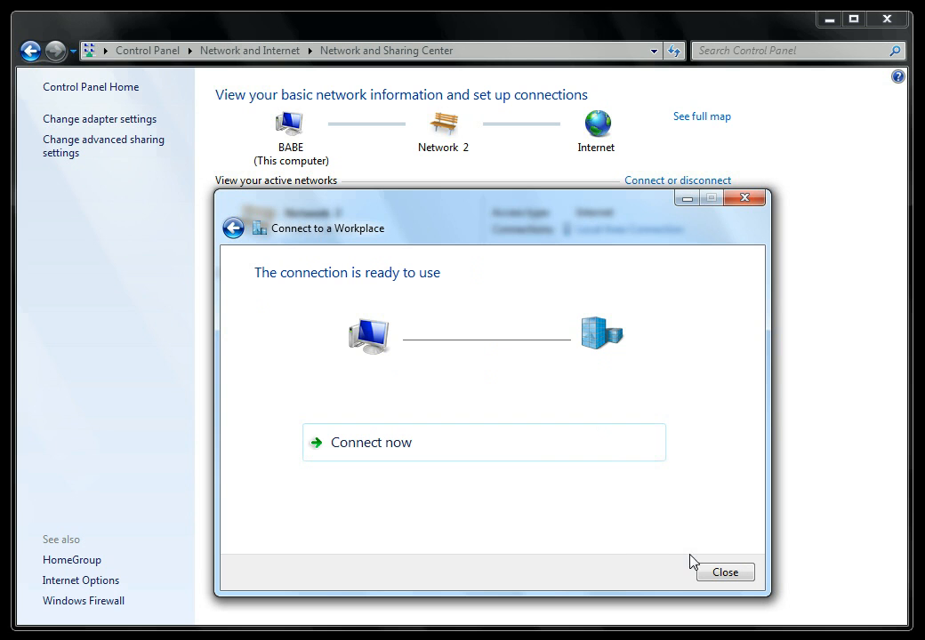
Close the wizard and show Network Connections via Change adapter settings
click(724, 573)
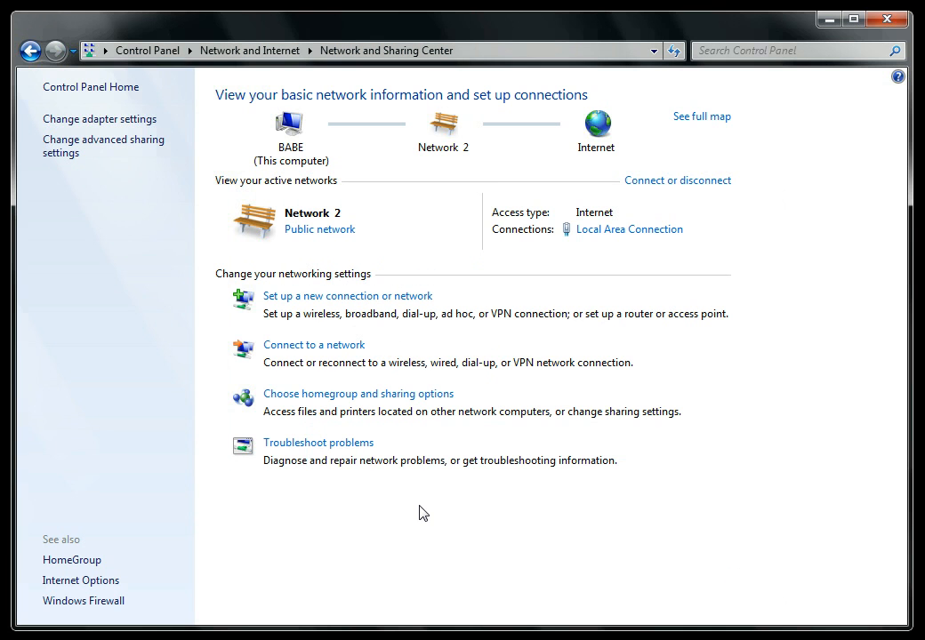
mouse_move(185, 292)
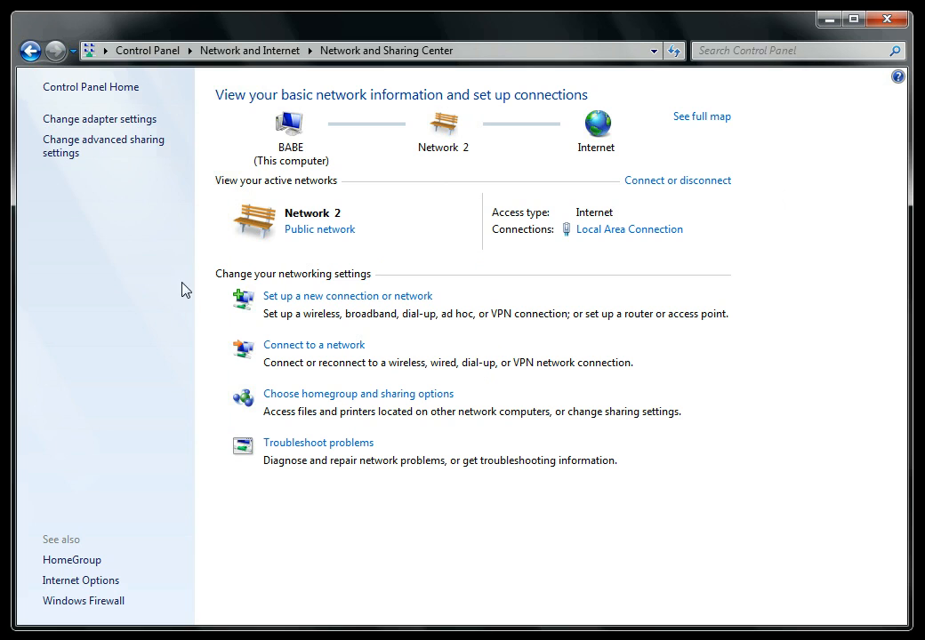
mouse_move(100, 117)
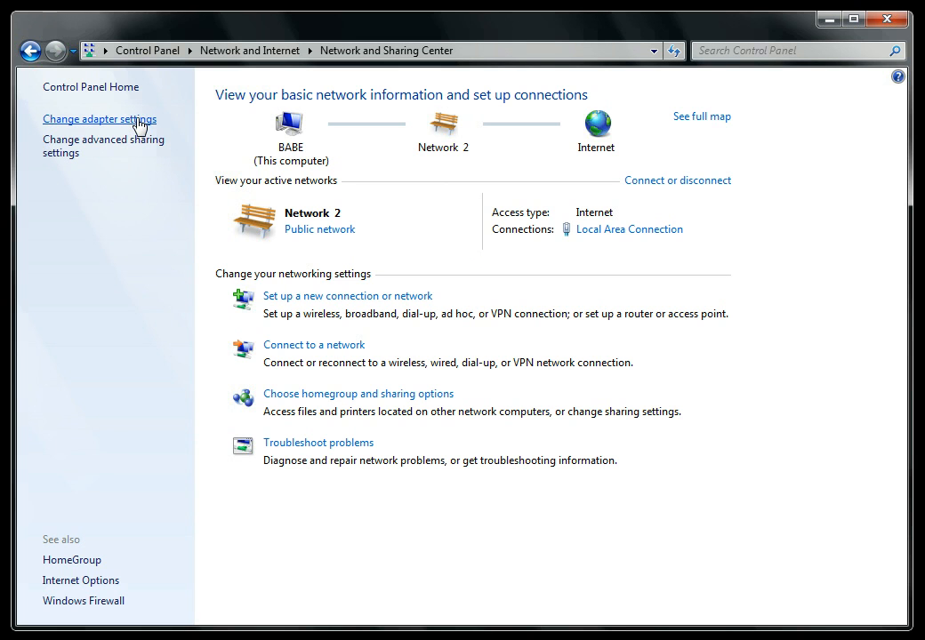
click(100, 117)
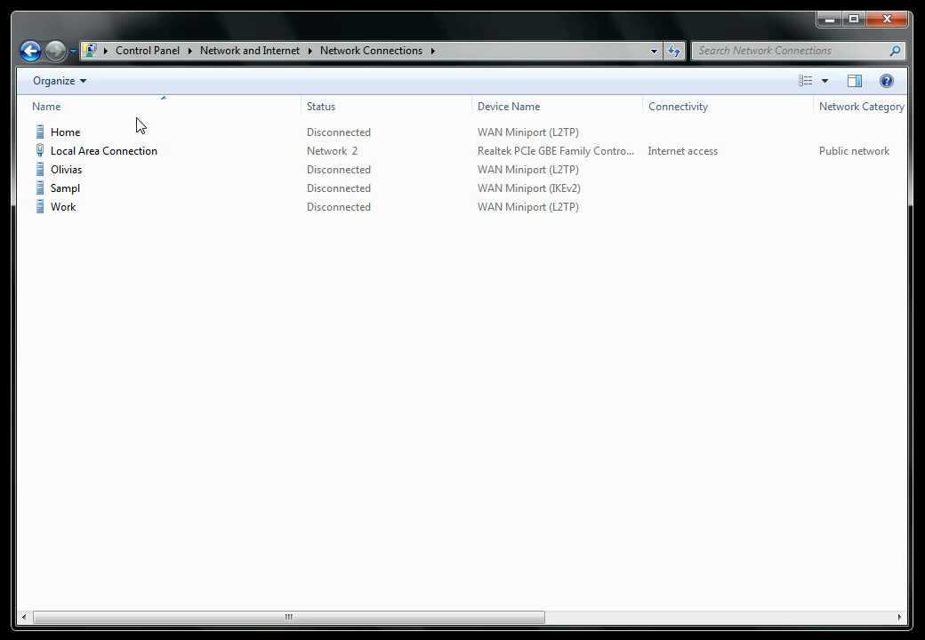
Bring up the Sampl connection's Properties from its context menu
click(64, 188)
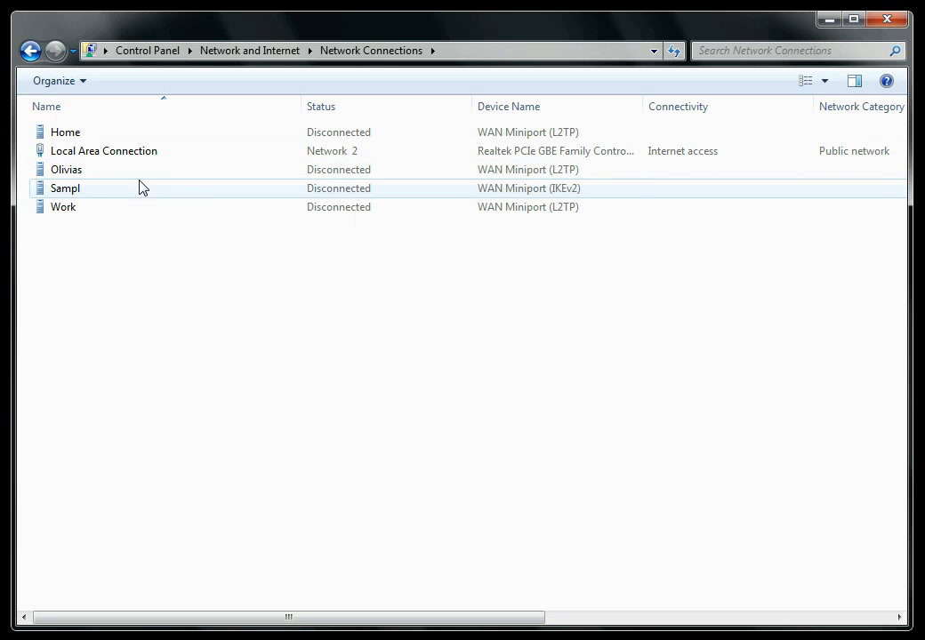
click(64, 189)
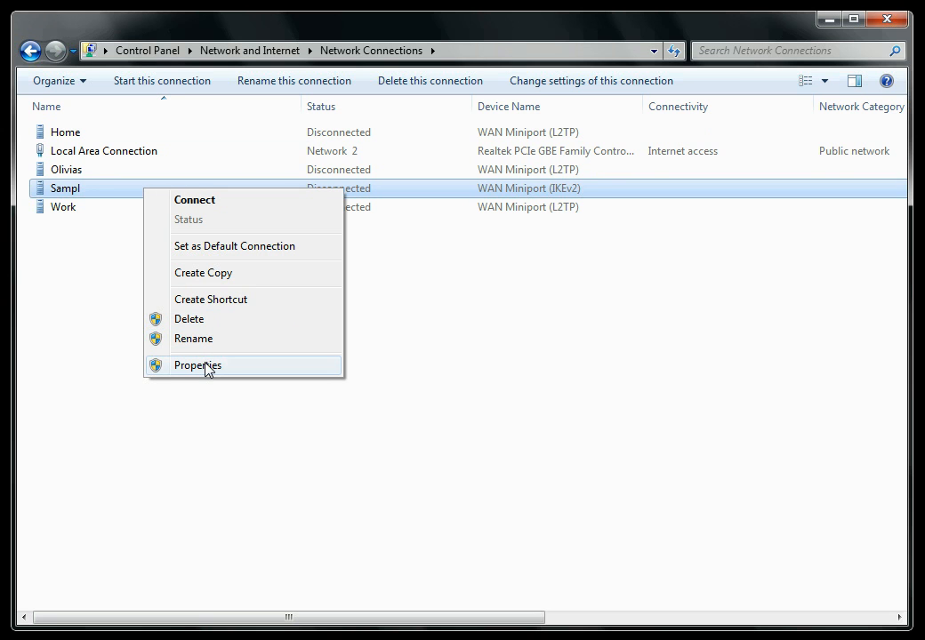
click(196, 365)
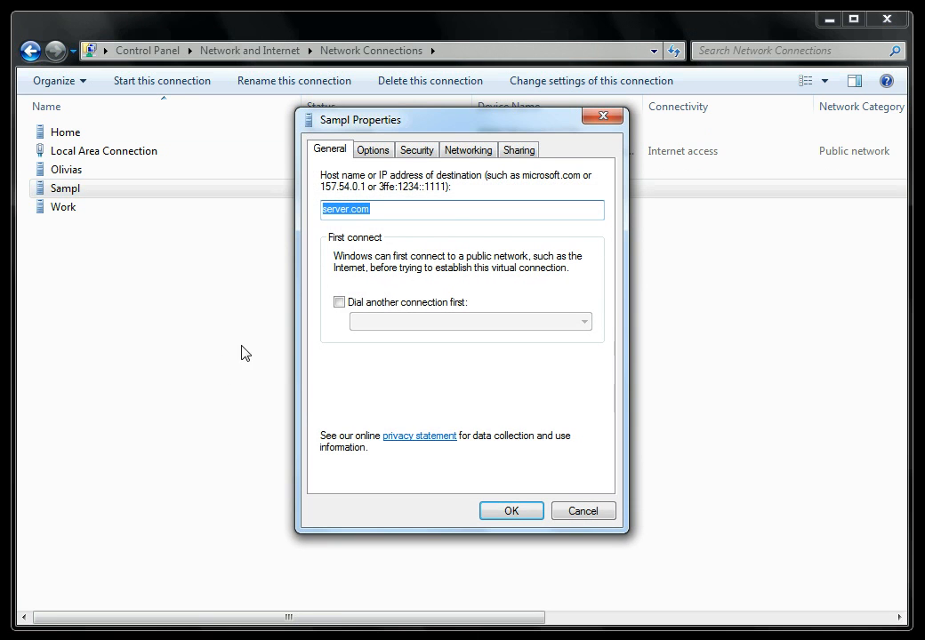
On Sampl's Options tab, turn off including the Windows logon domain
click(374, 149)
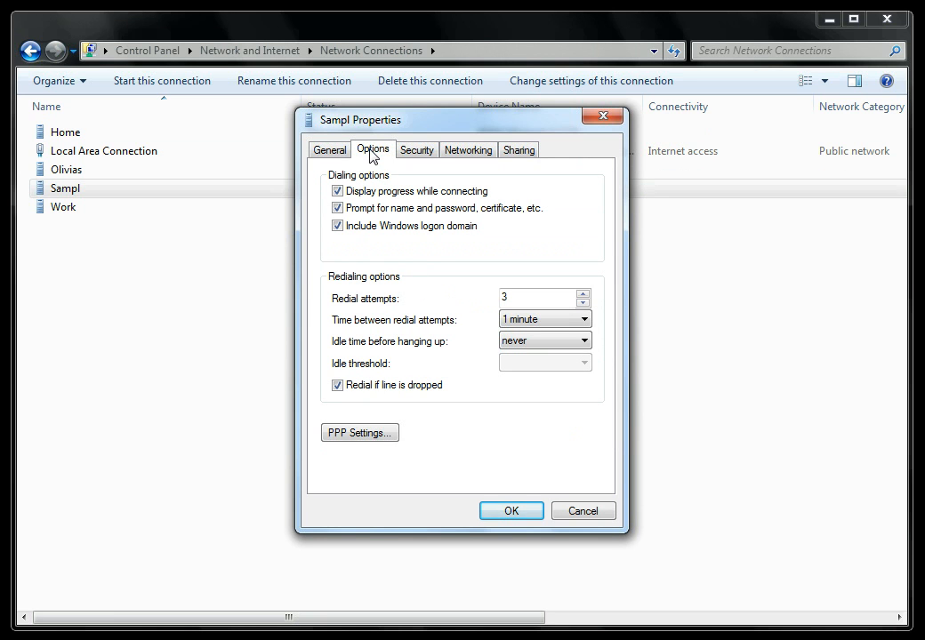
mouse_move(374, 213)
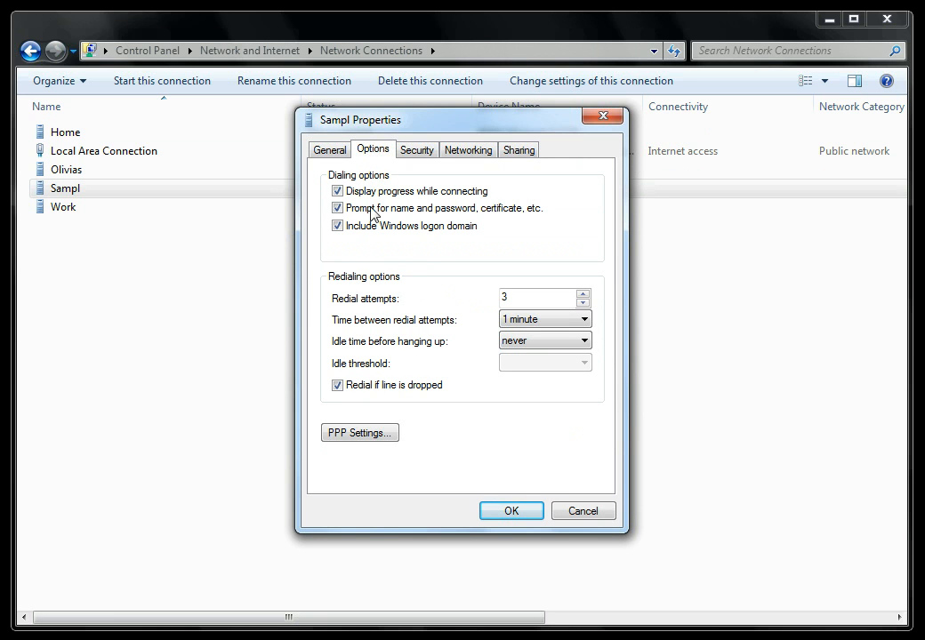
click(338, 225)
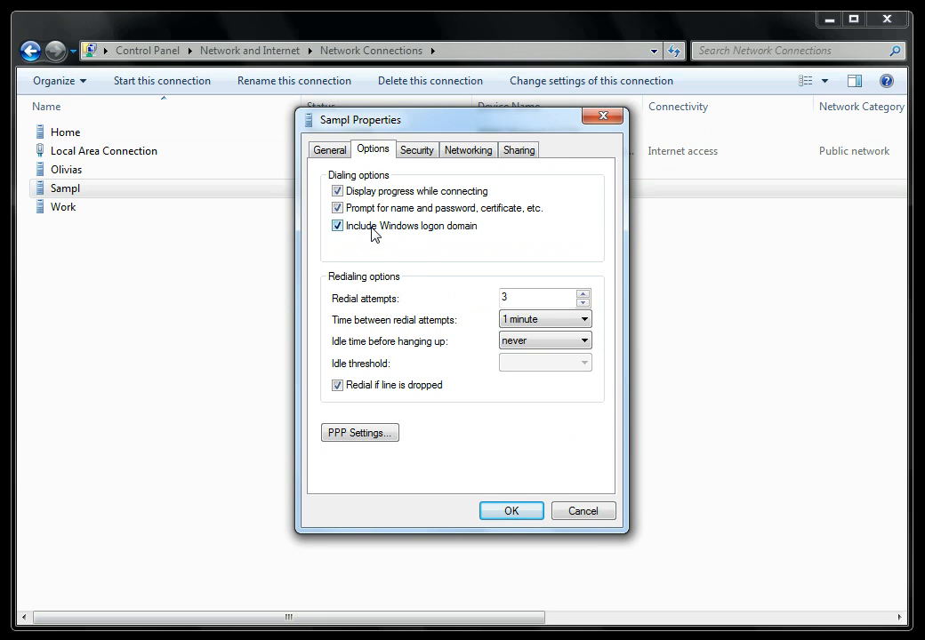
click(338, 224)
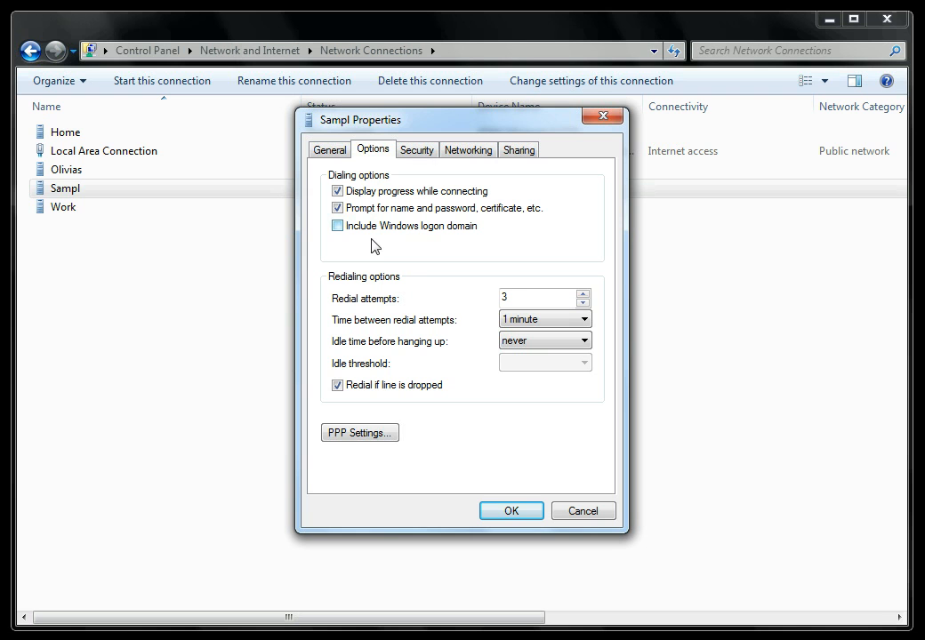
In PPP Settings enable software compression and multi-link negotiation, then confirm
click(338, 226)
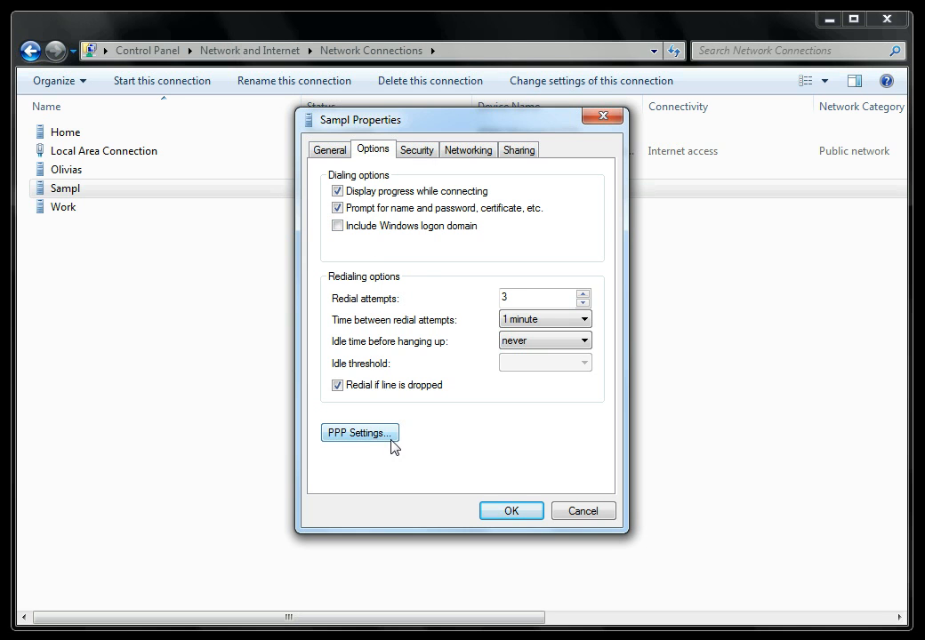
click(360, 434)
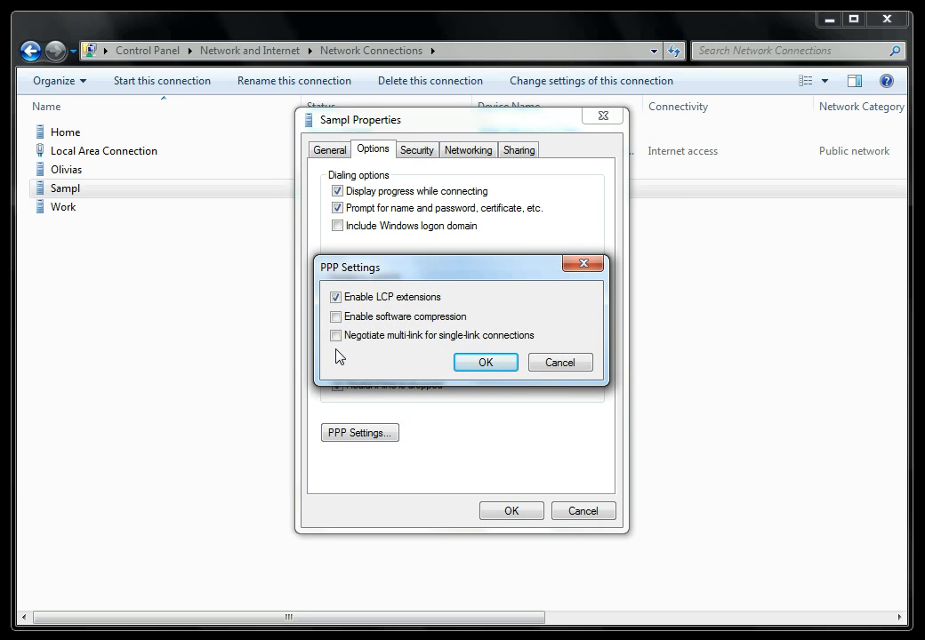
click(334, 317)
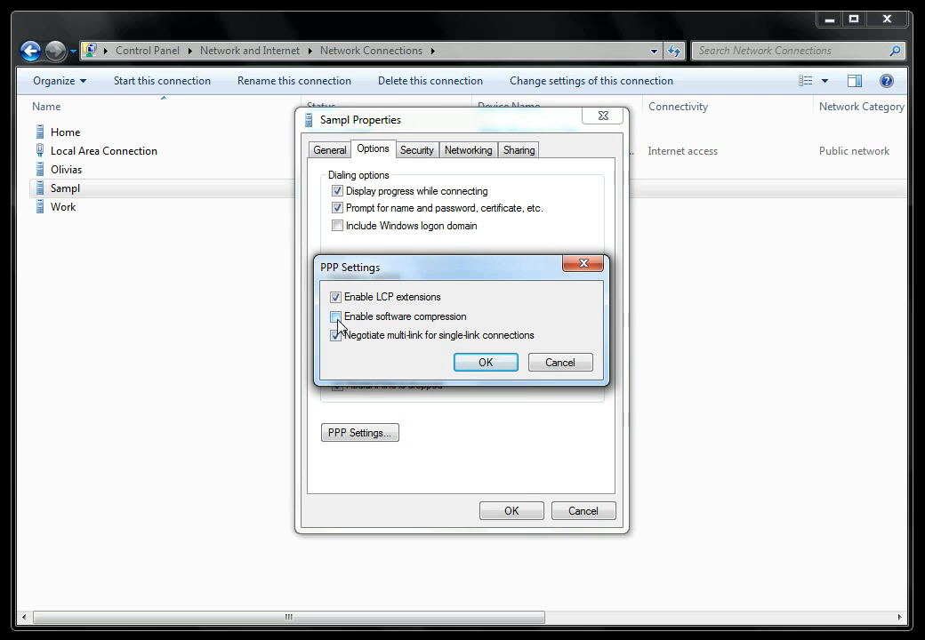
click(336, 316)
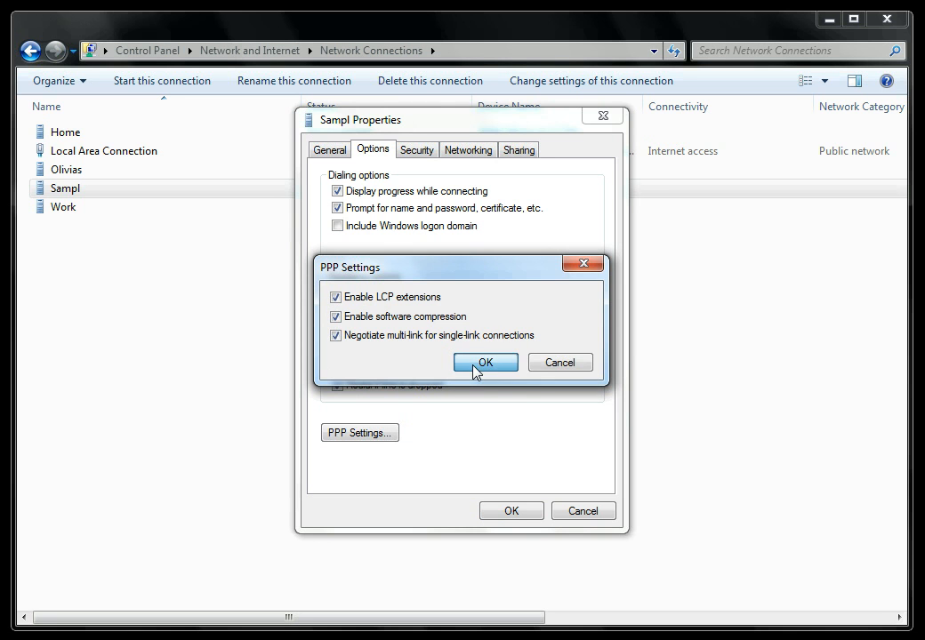
click(484, 363)
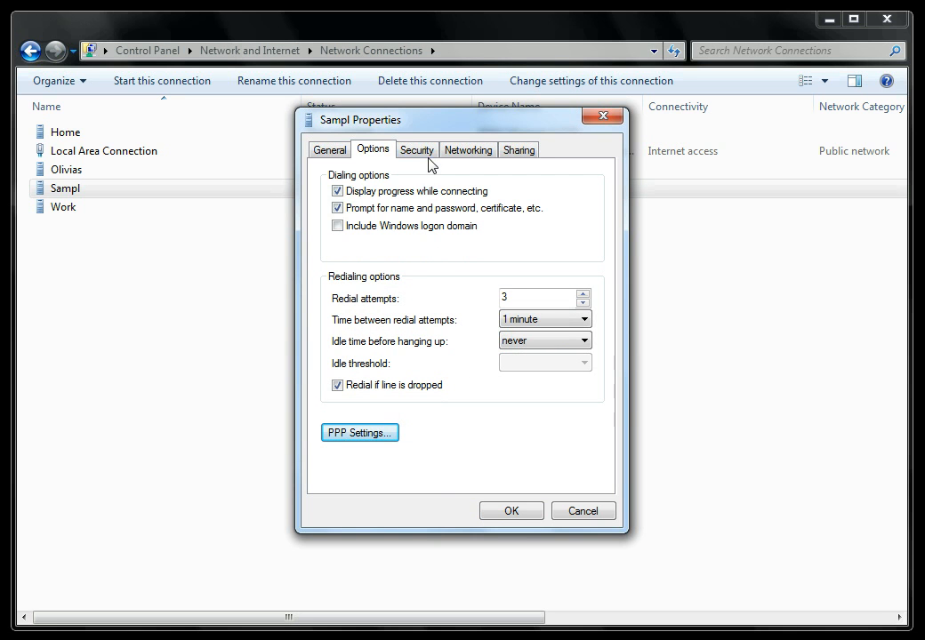
click(416, 149)
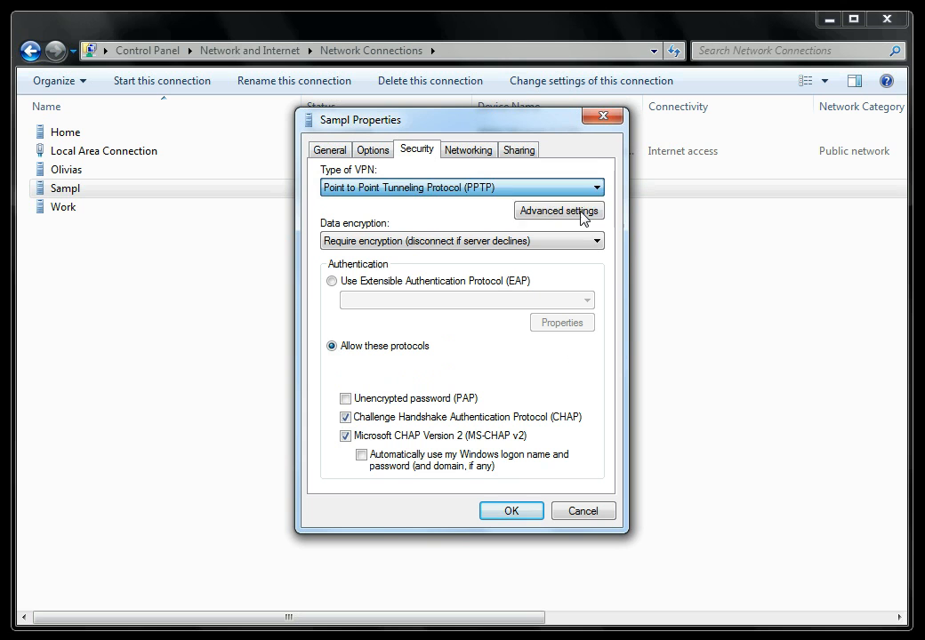
Choose maximum strength encryption, untick CHAP leaving MS-CHAP v2, and save the properties
click(461, 241)
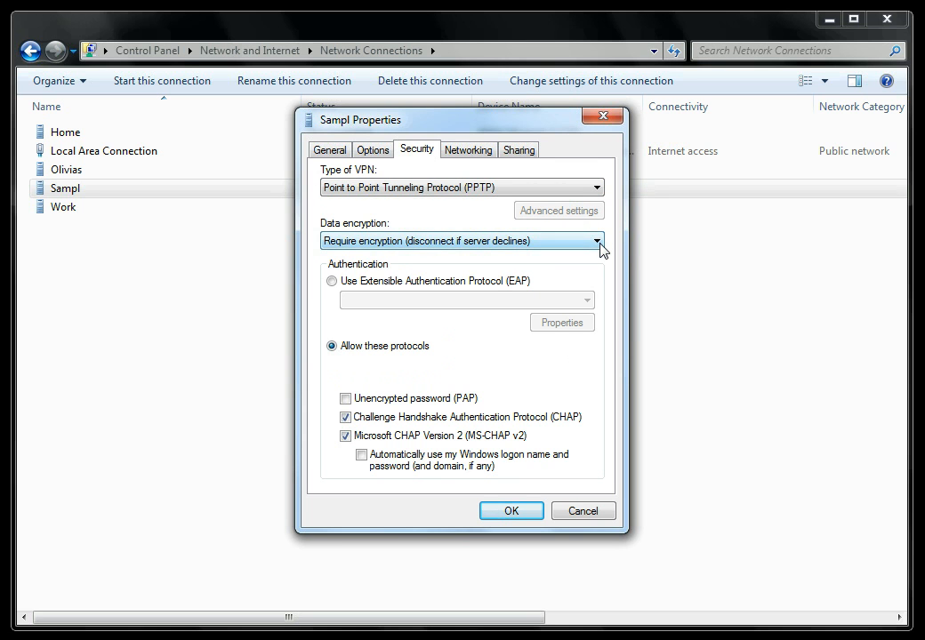
click(459, 242)
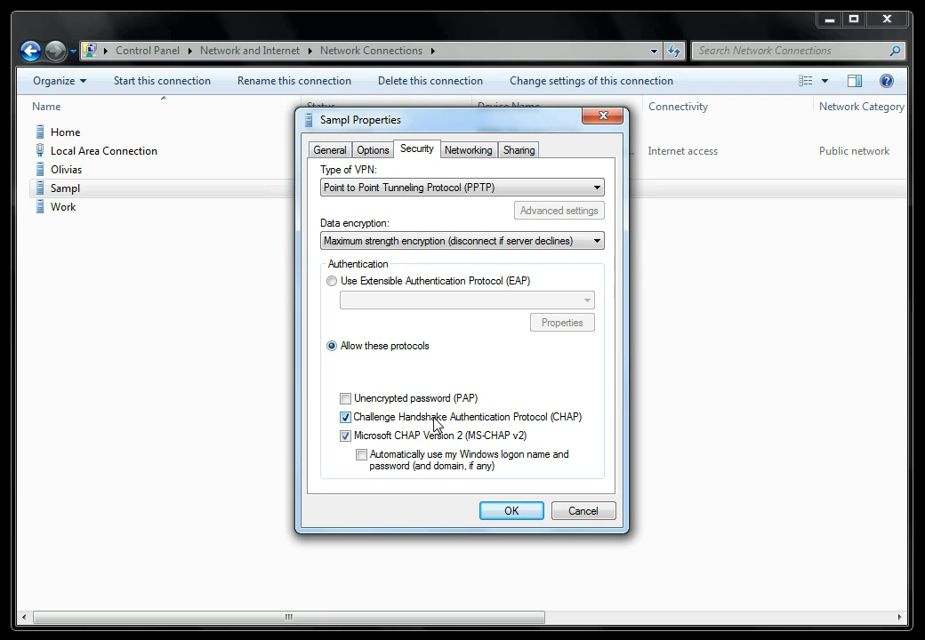
click(346, 416)
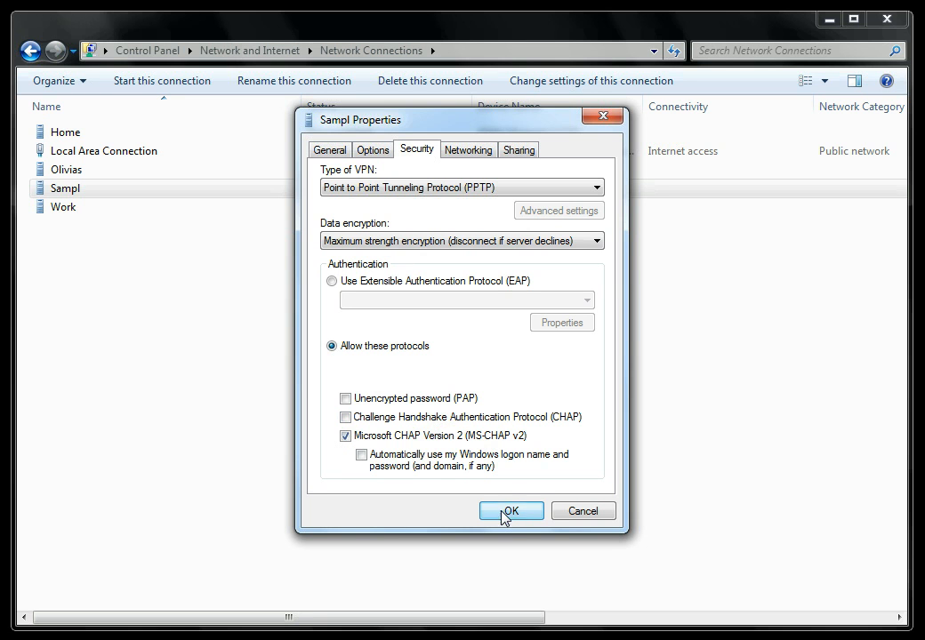
click(510, 511)
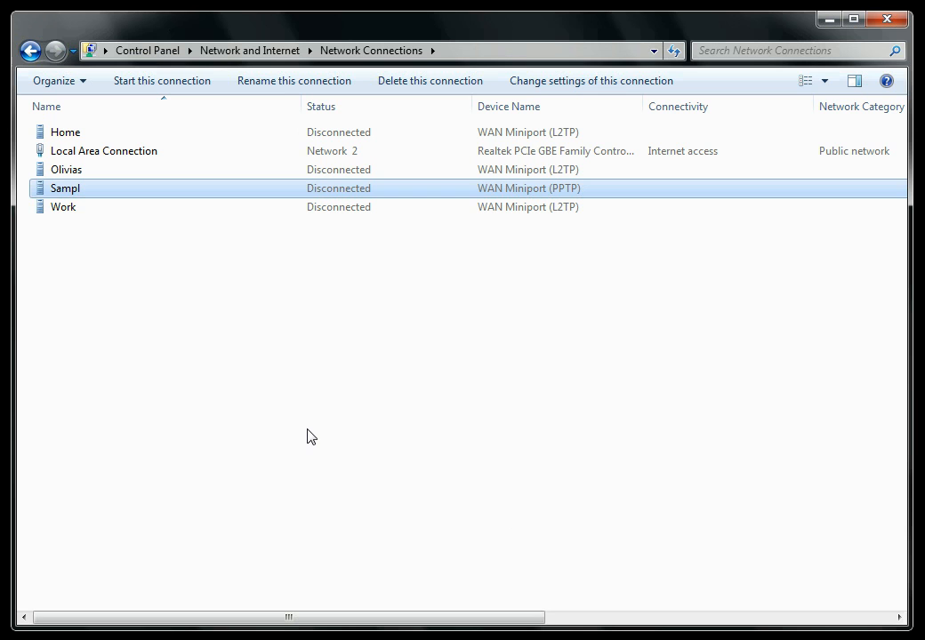
mouse_move(238, 241)
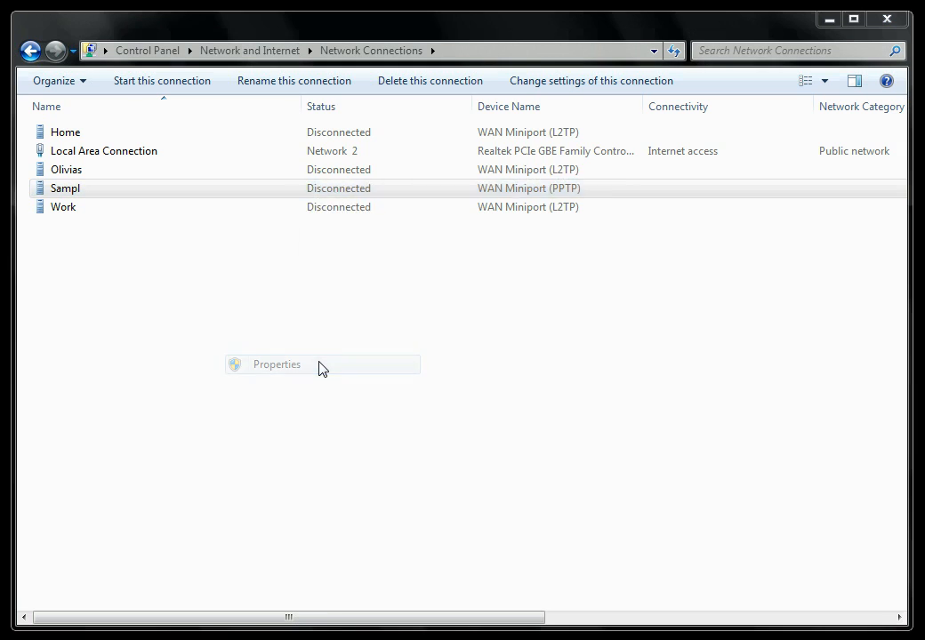
Reopen Sampl's Security settings and set Type of VPN to L2TP/IPsec
click(277, 363)
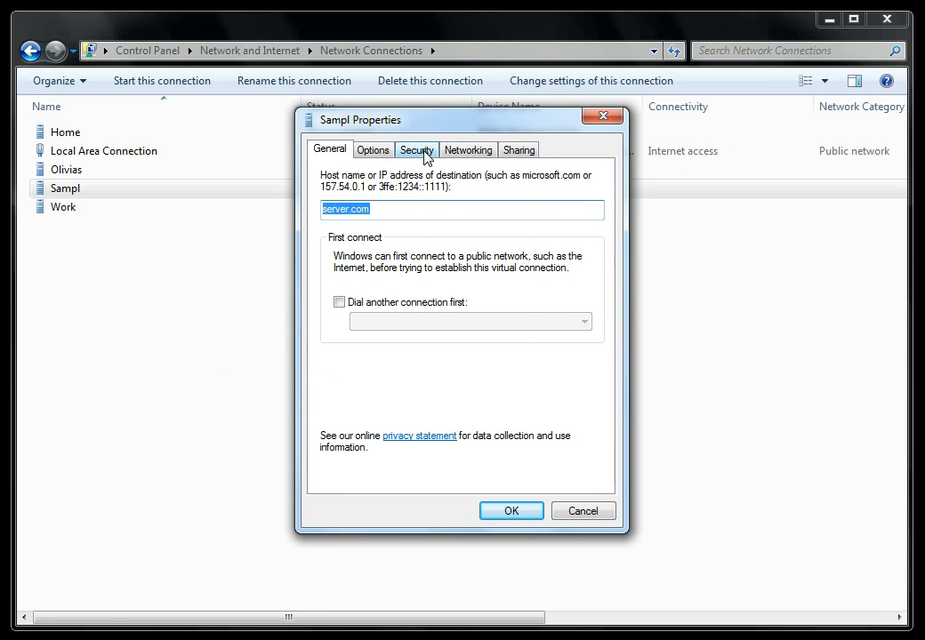
click(416, 150)
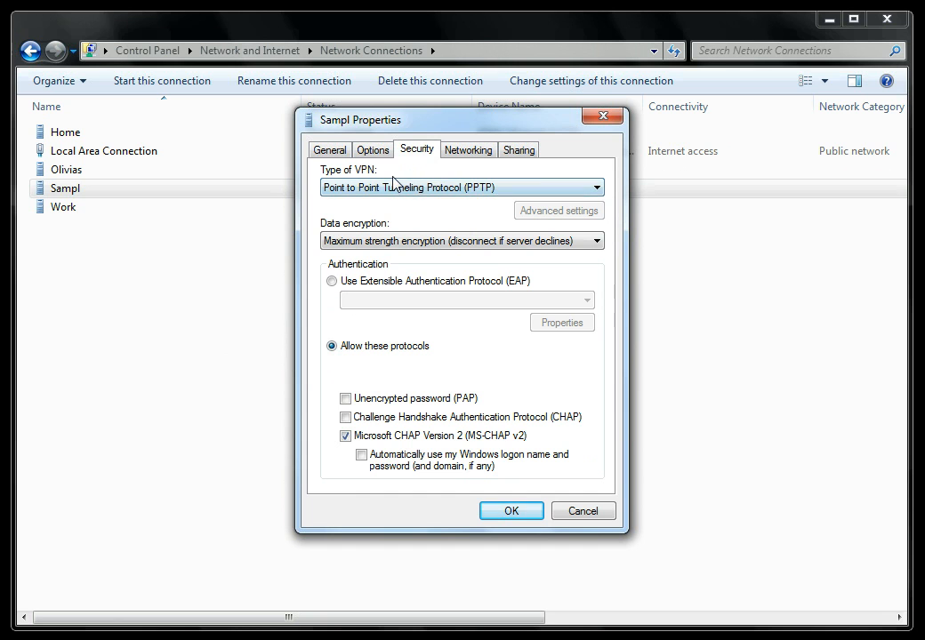
click(595, 187)
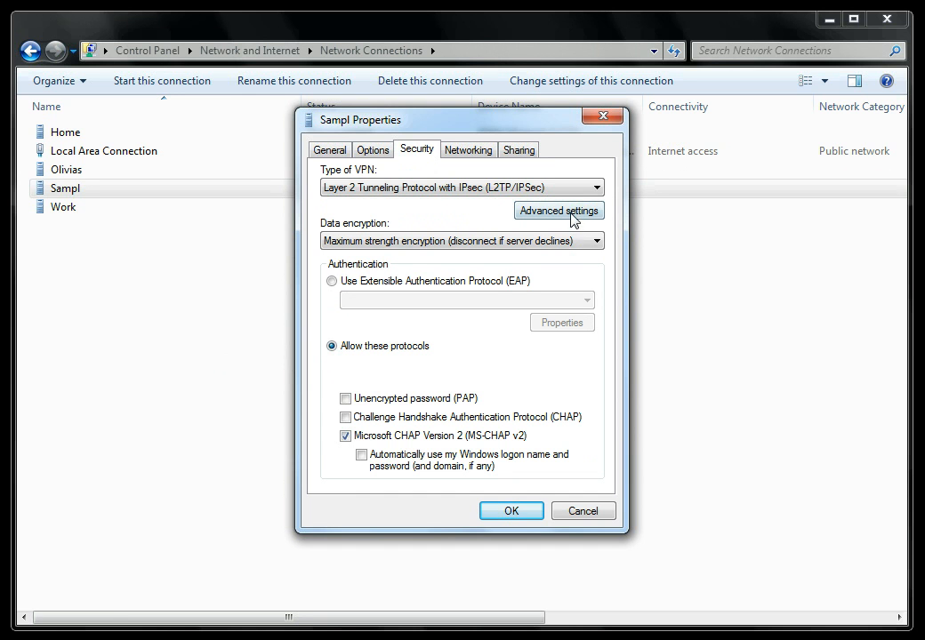
click(559, 210)
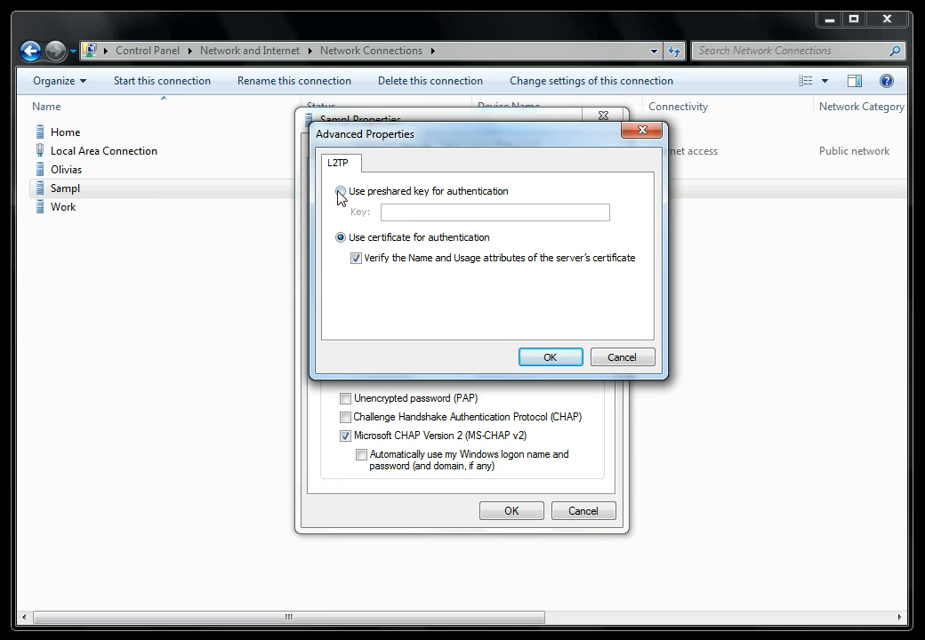
click(341, 192)
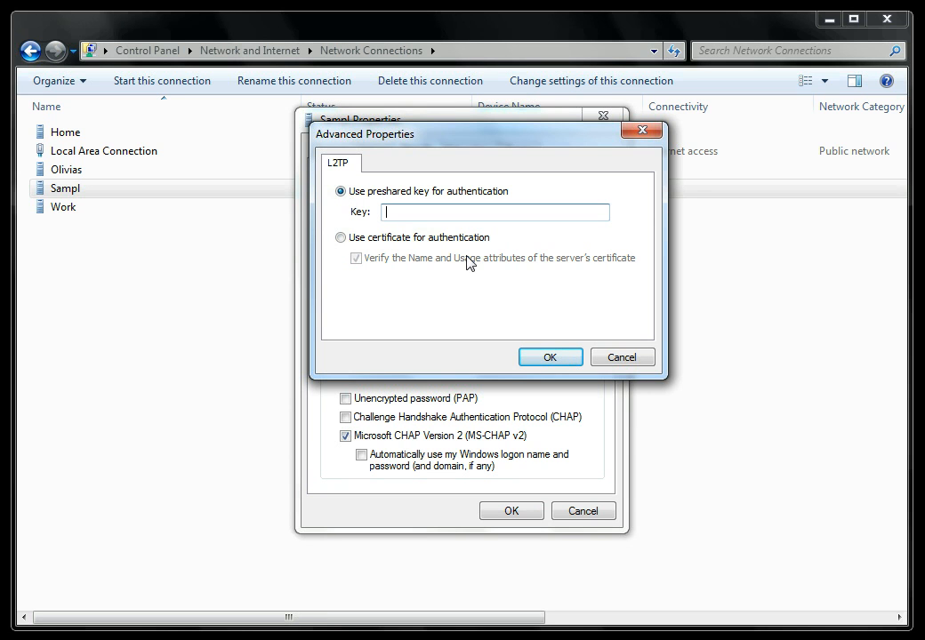
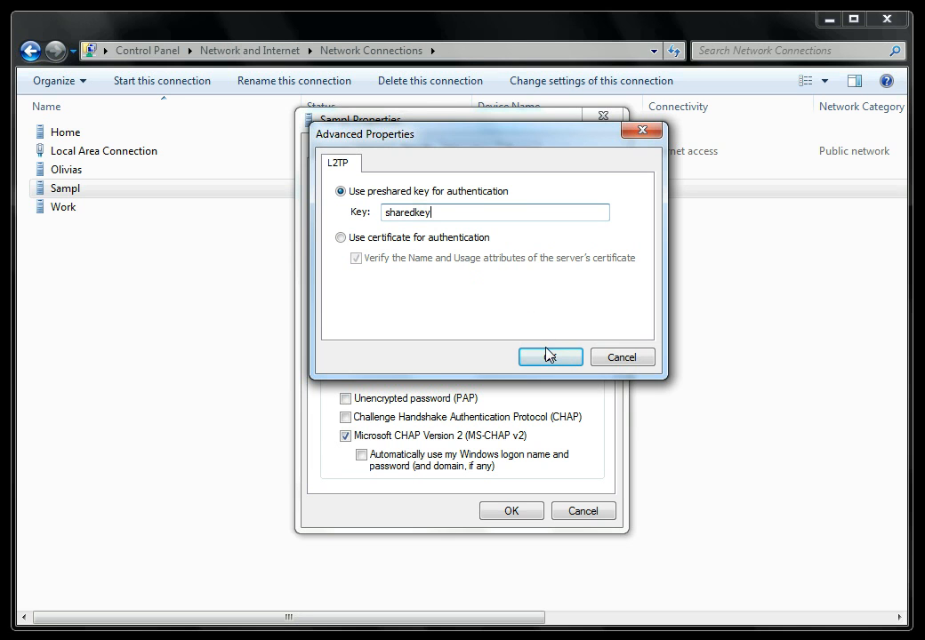
click(550, 356)
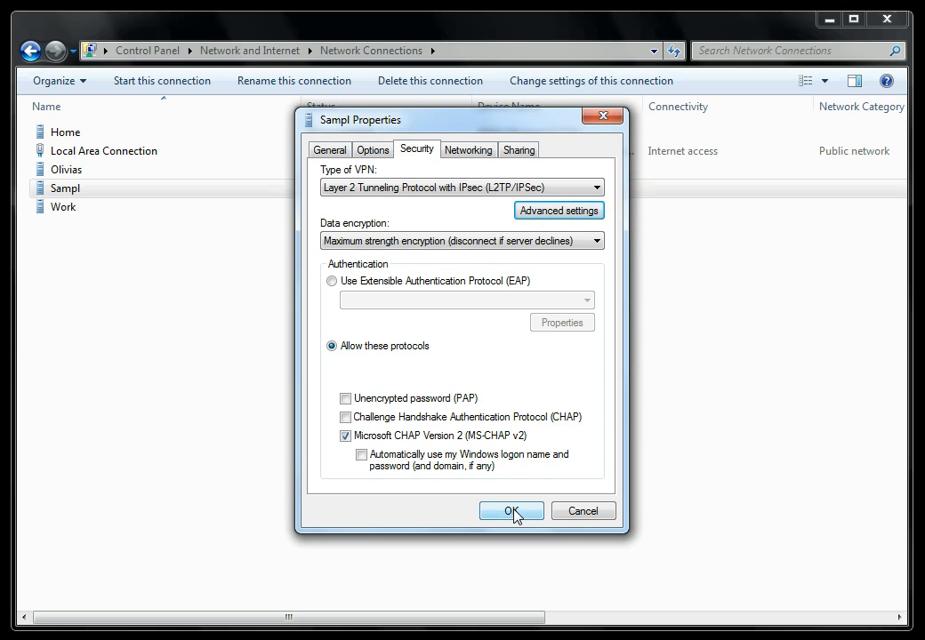
click(511, 511)
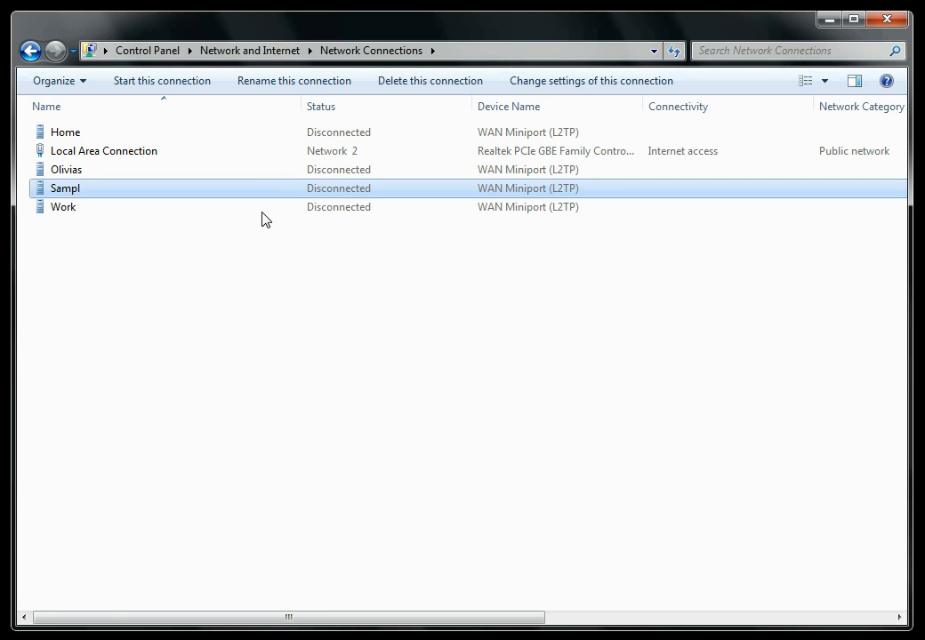
Reopen Sampl's Properties and its advanced L2TP authentication settings
right_click(64, 189)
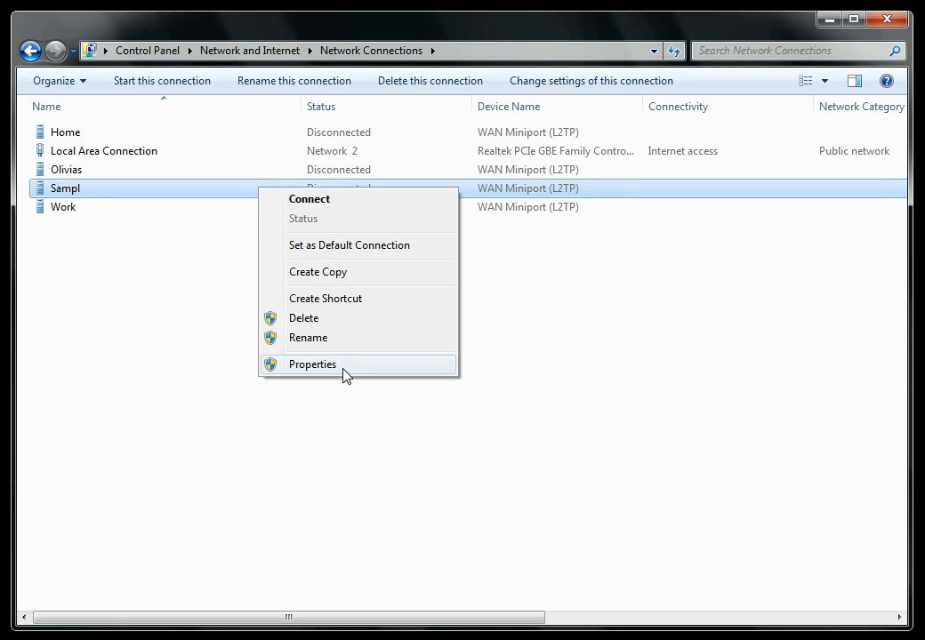
click(314, 363)
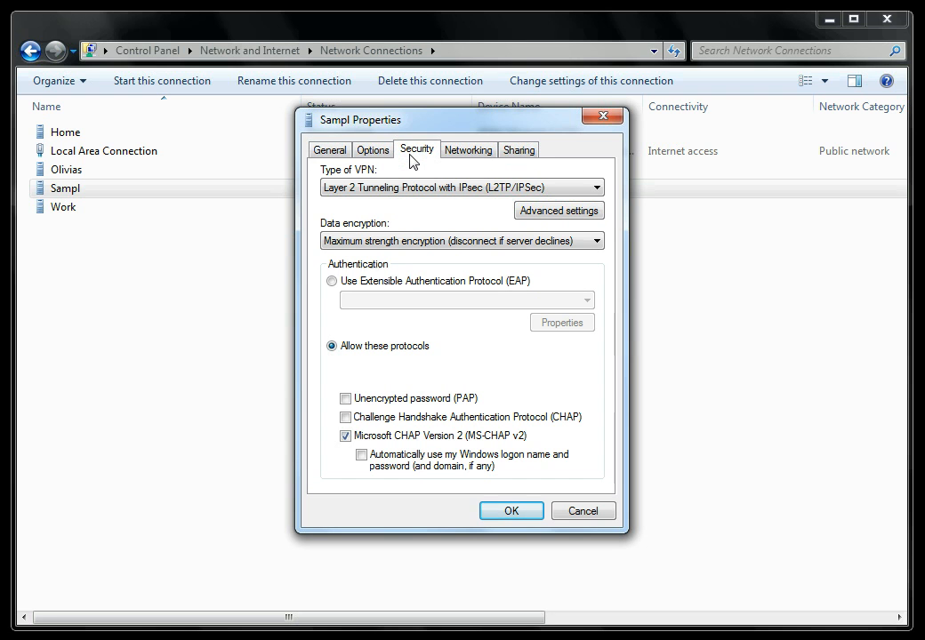
mouse_move(558, 210)
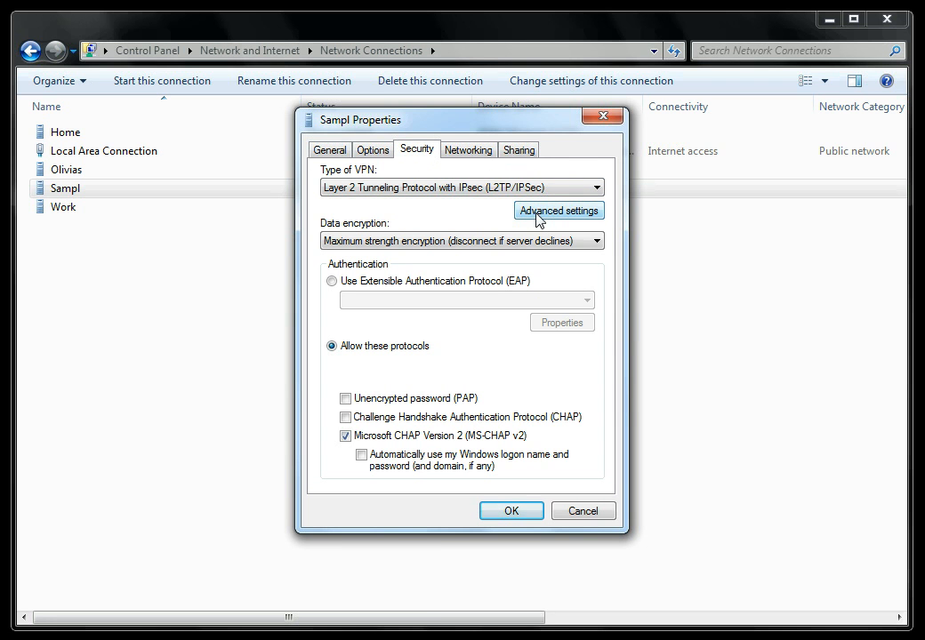
click(558, 209)
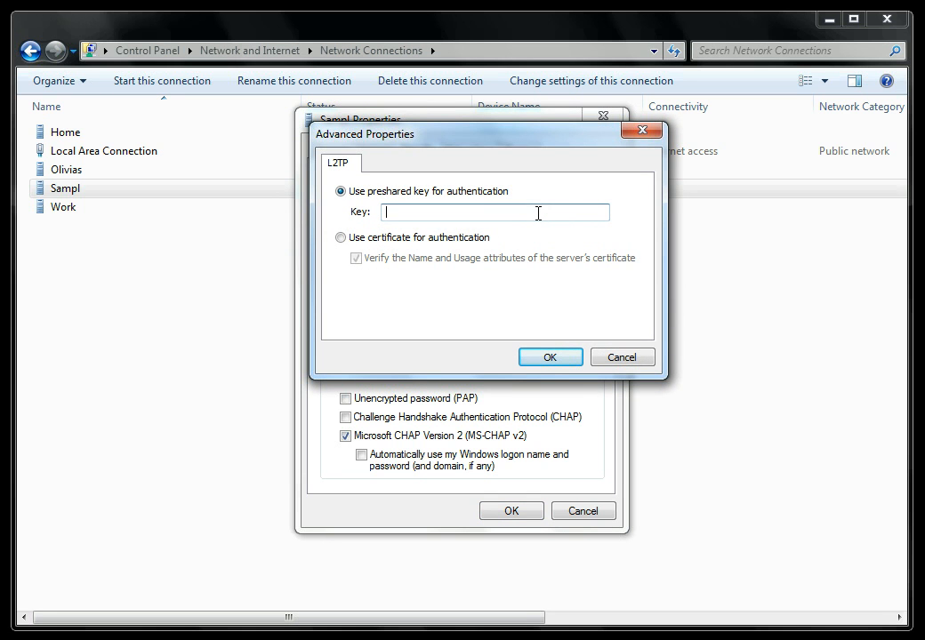
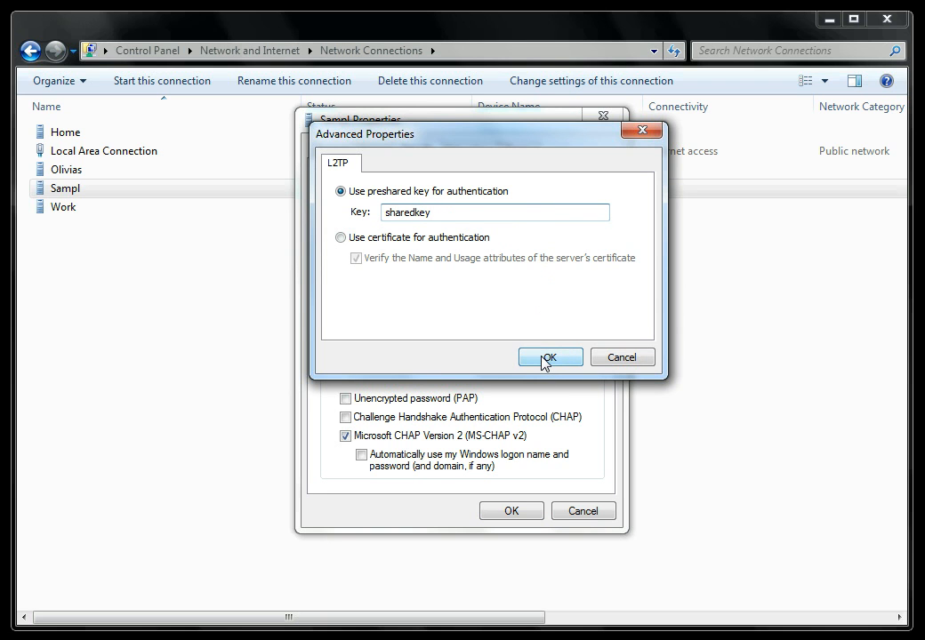
click(548, 355)
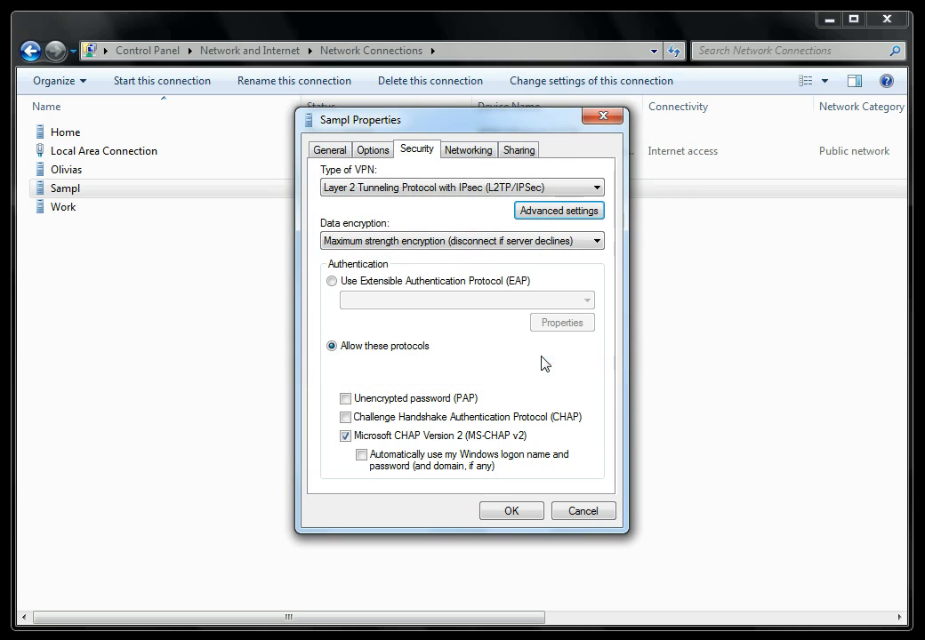
click(511, 510)
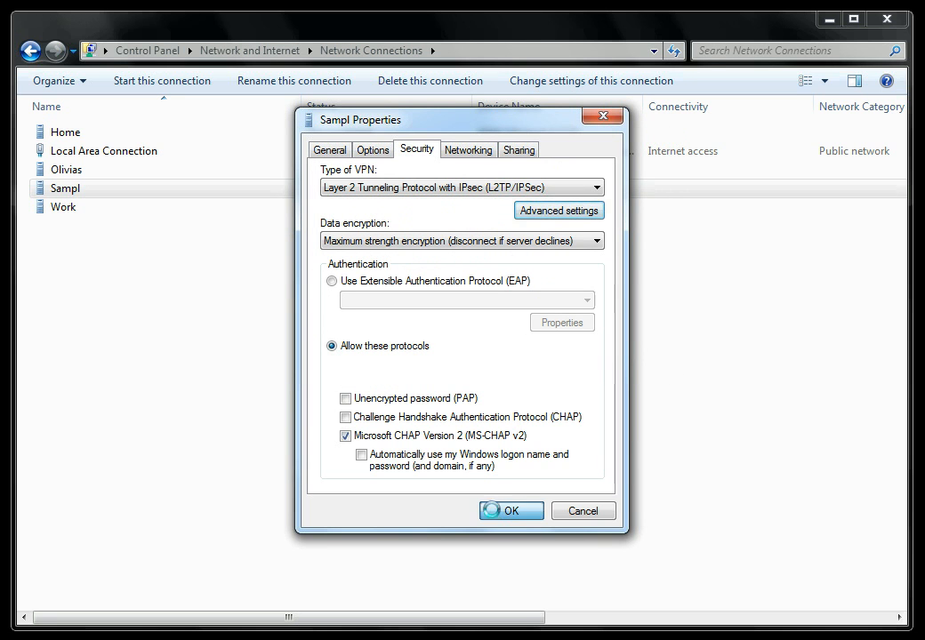
click(510, 511)
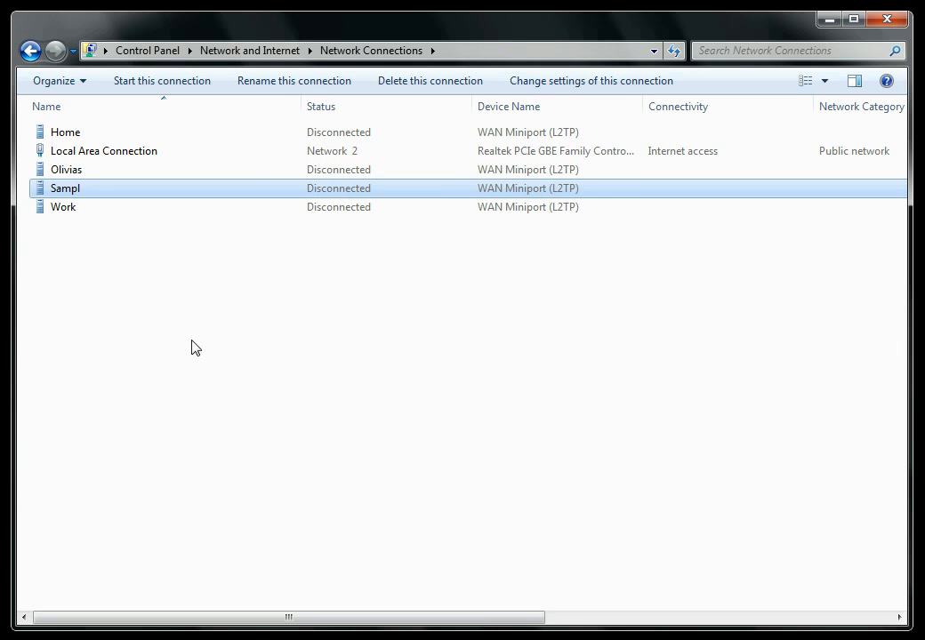
mouse_move(171, 276)
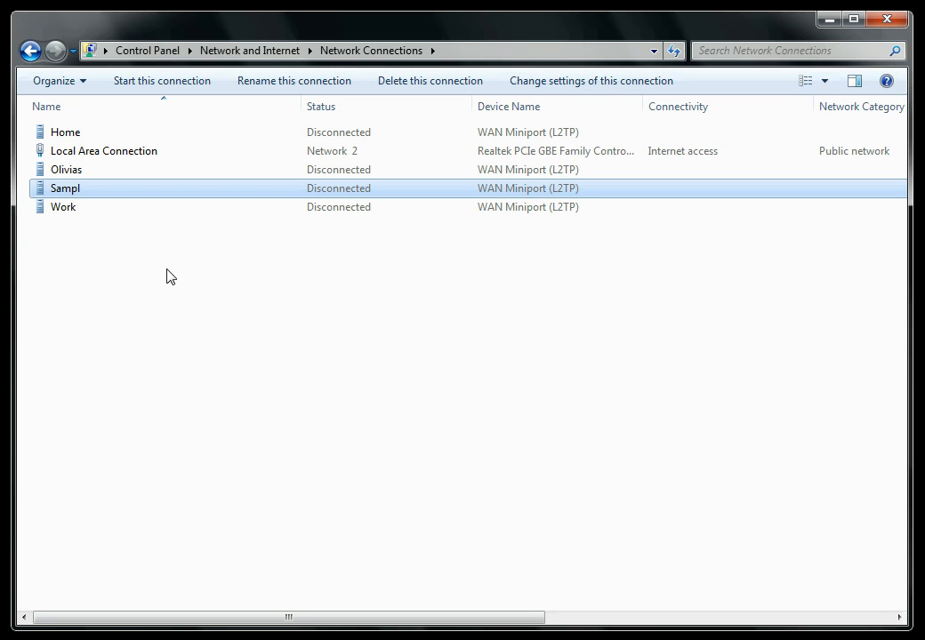
Return to the Control Panel home via the address-bar breadcrumb
click(146, 50)
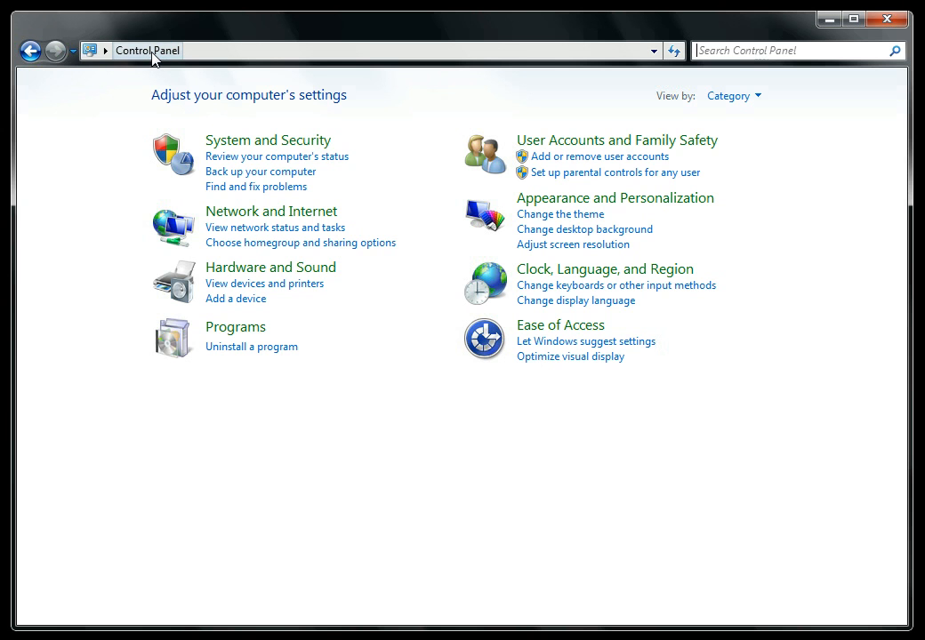
mouse_move(412, 187)
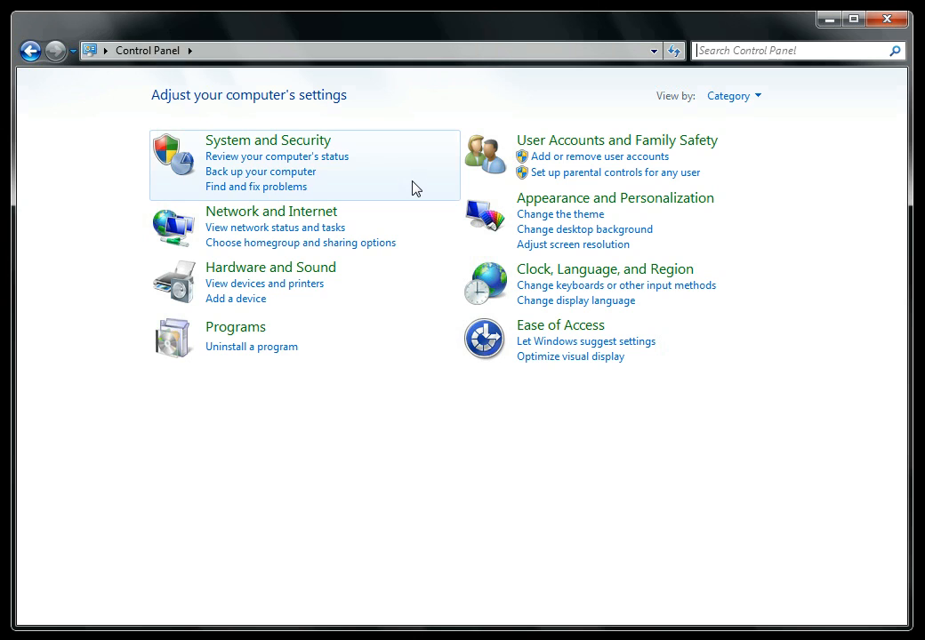